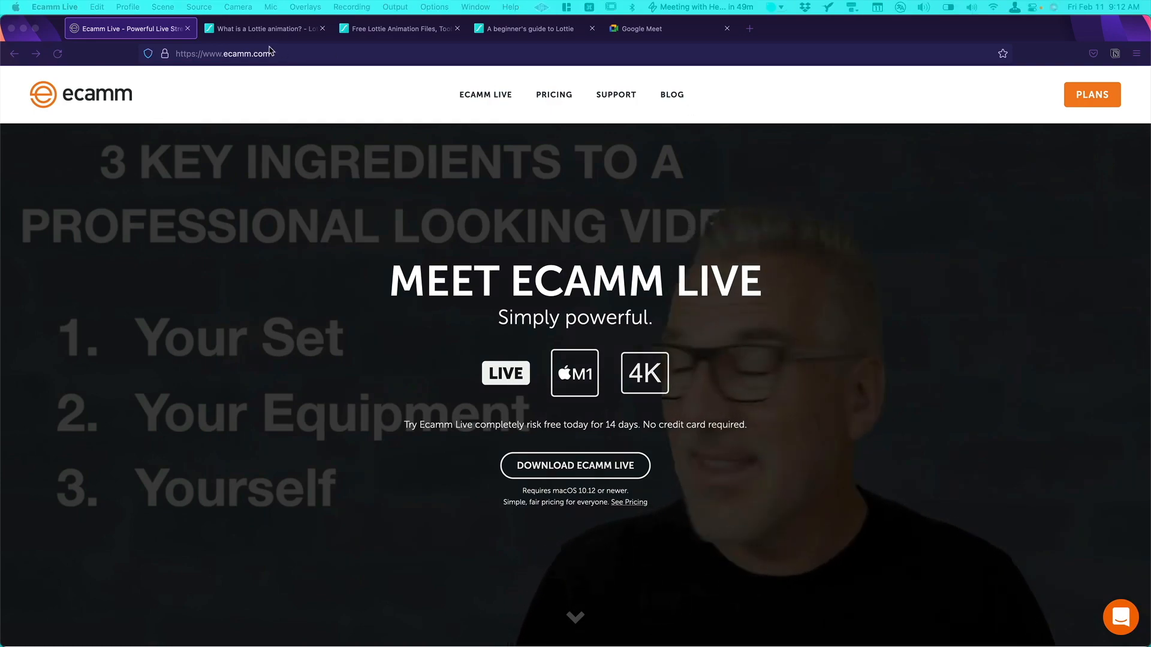
Read through the 'What is a Lottie?' guide down to the PNG/GIF/Lottie size comparison, then return to the top.
left_click(264, 27)
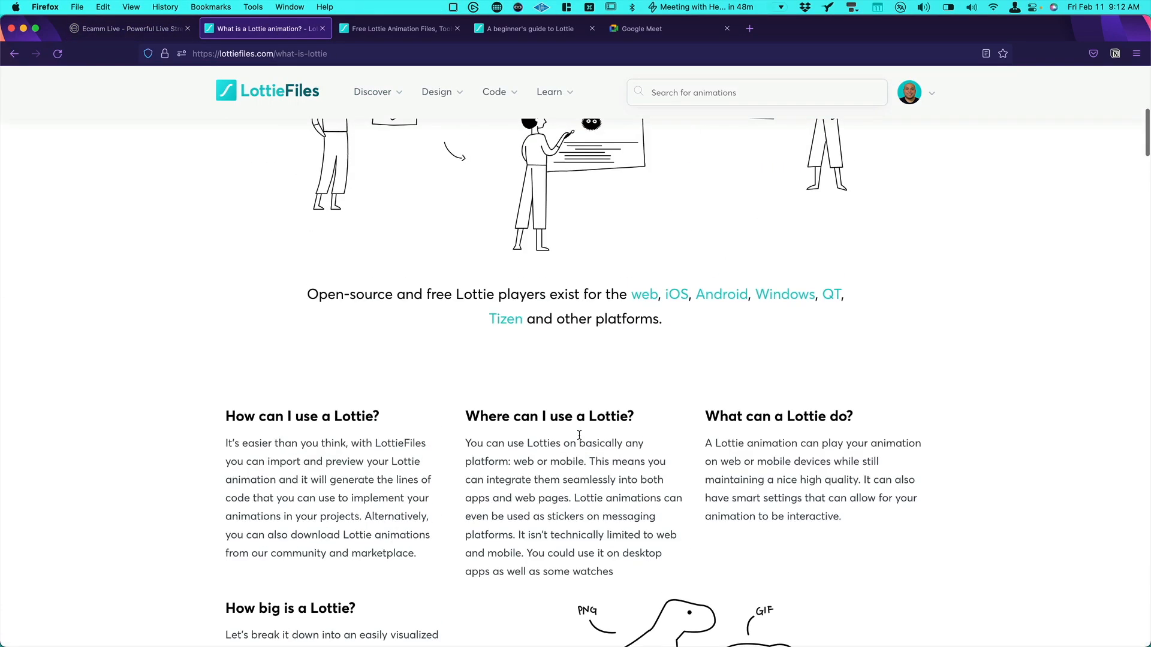
scroll("down", 3)
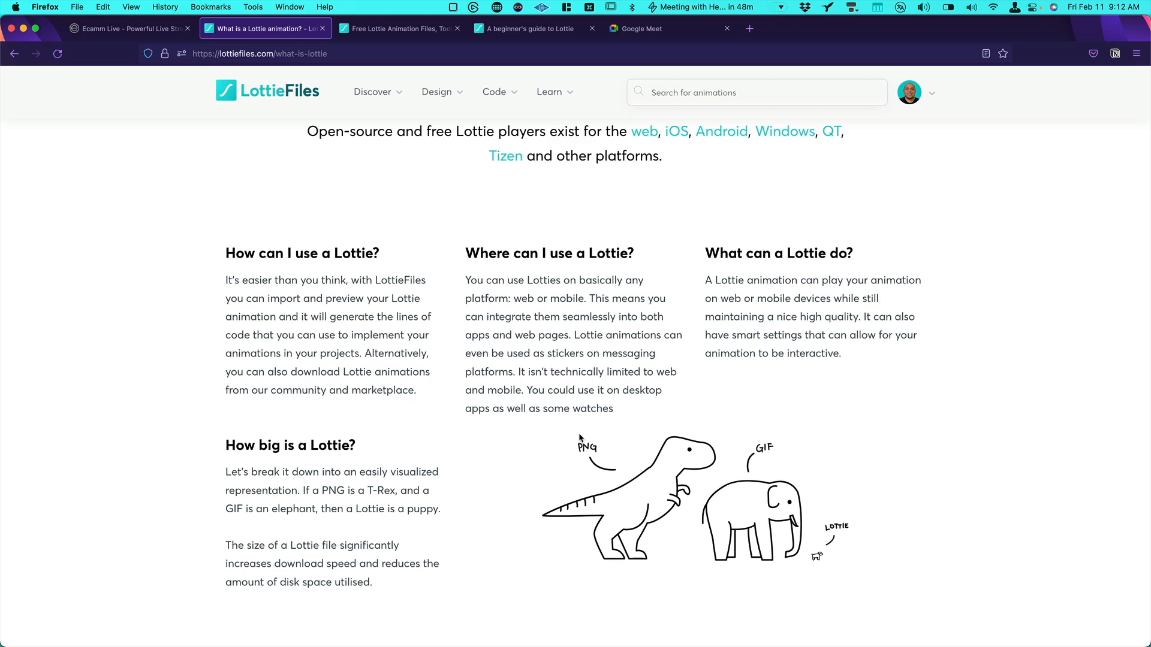
scroll("down", 3)
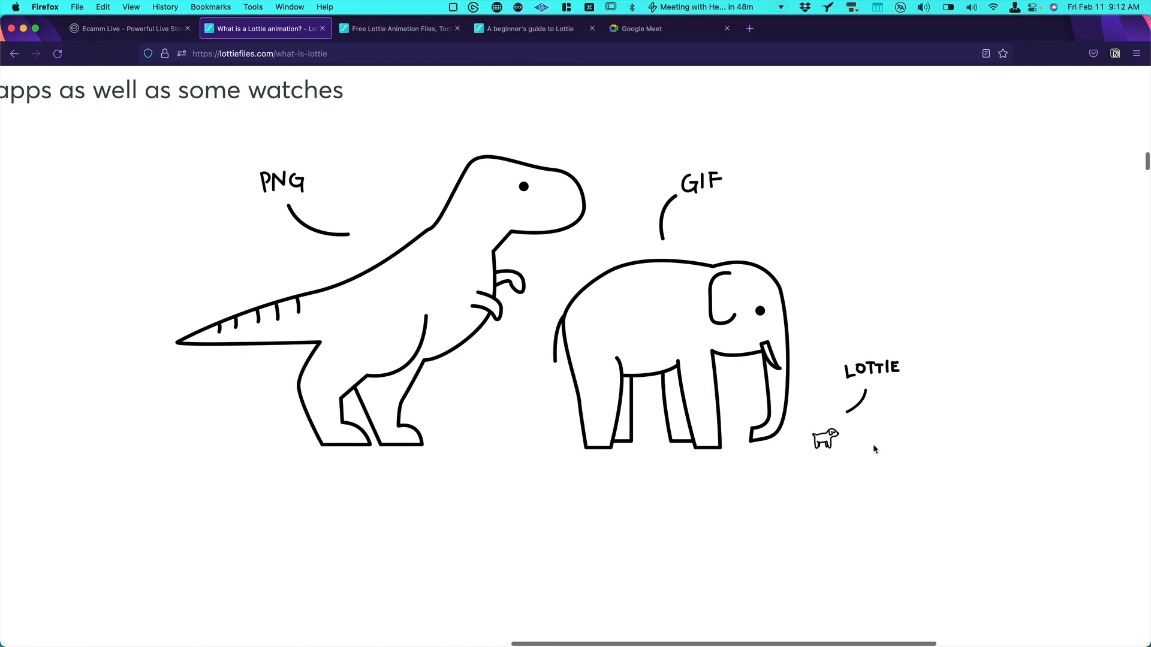
mouse_move(815, 396)
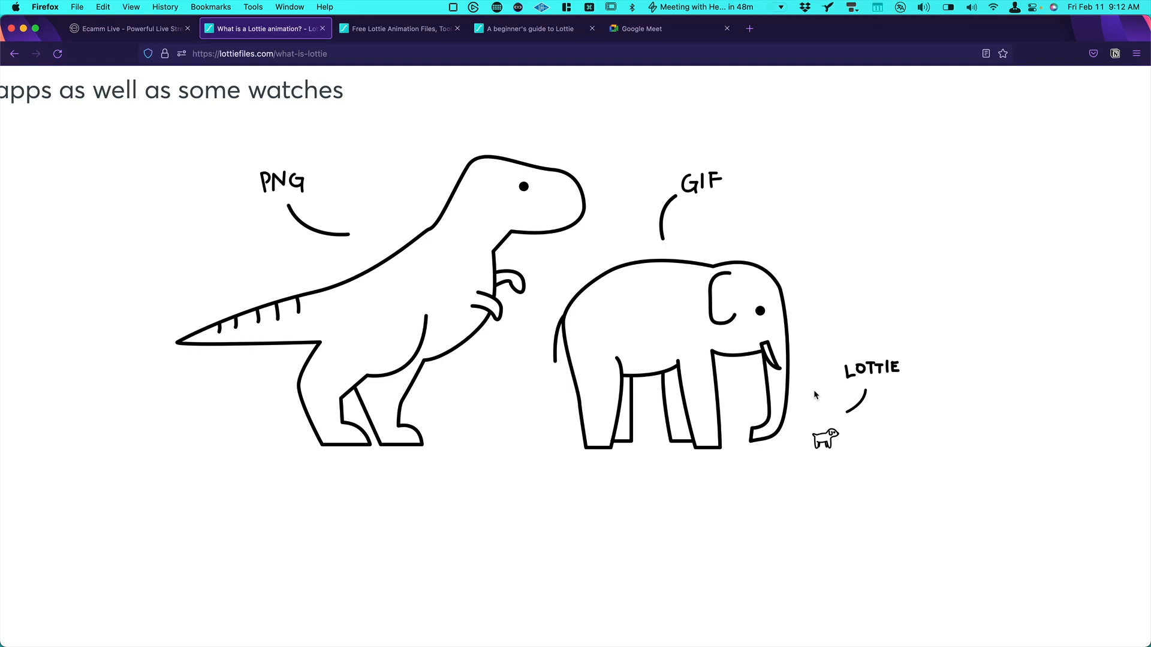
scroll("up", 3)
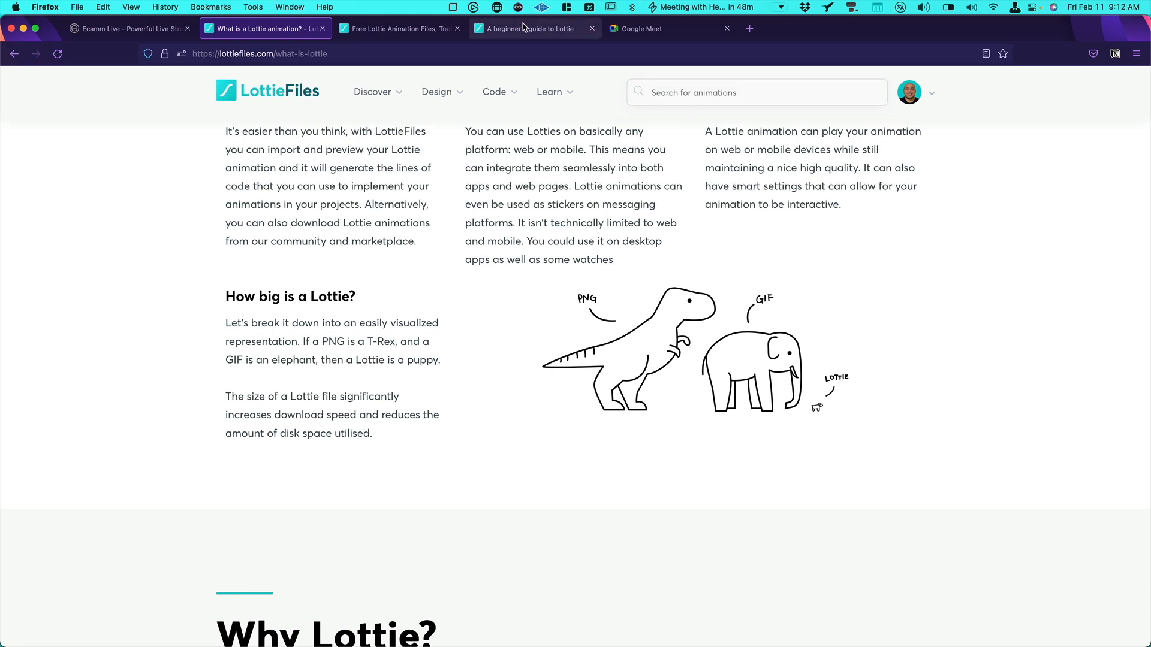
left_click(535, 27)
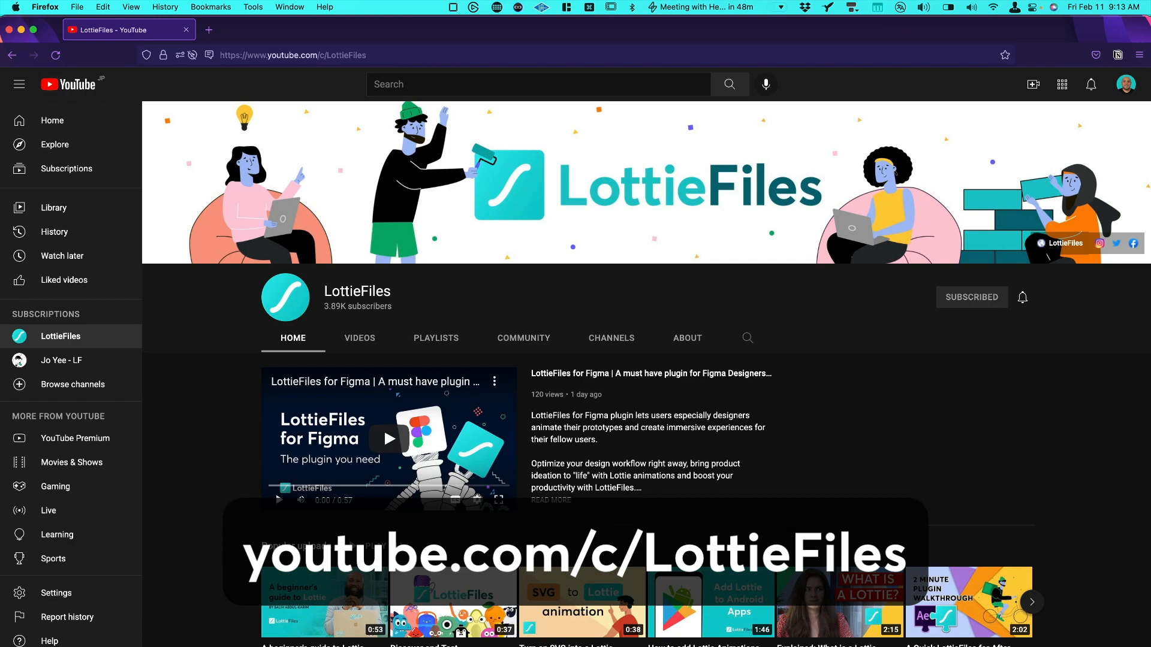
left_click(263, 28)
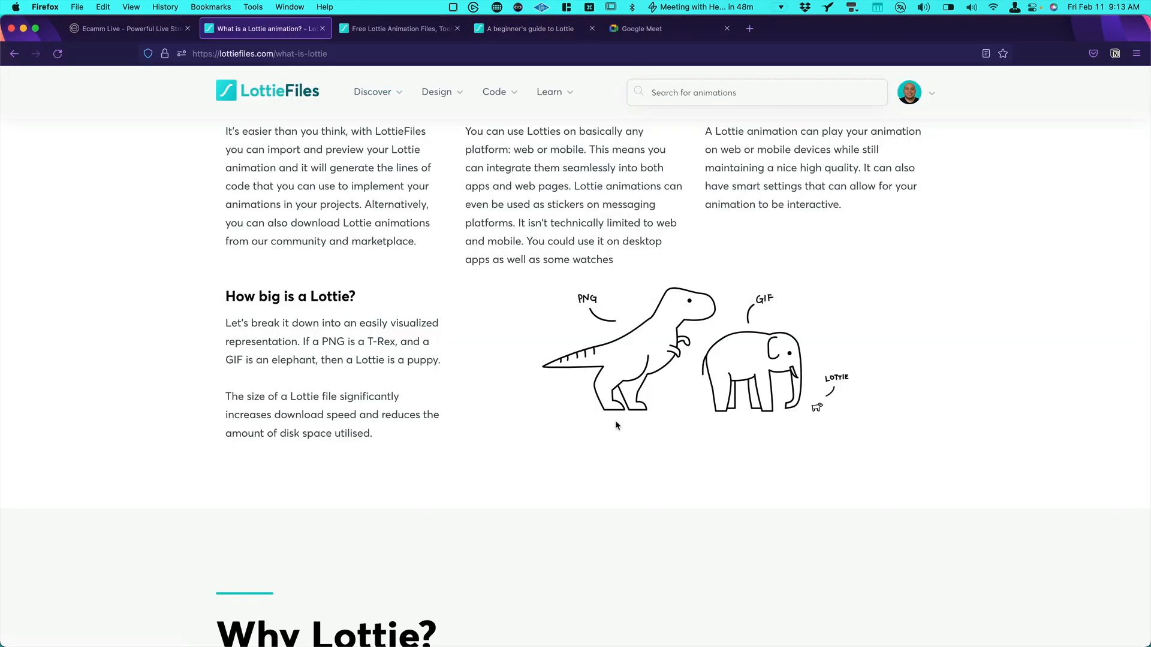
scroll("up", 3)
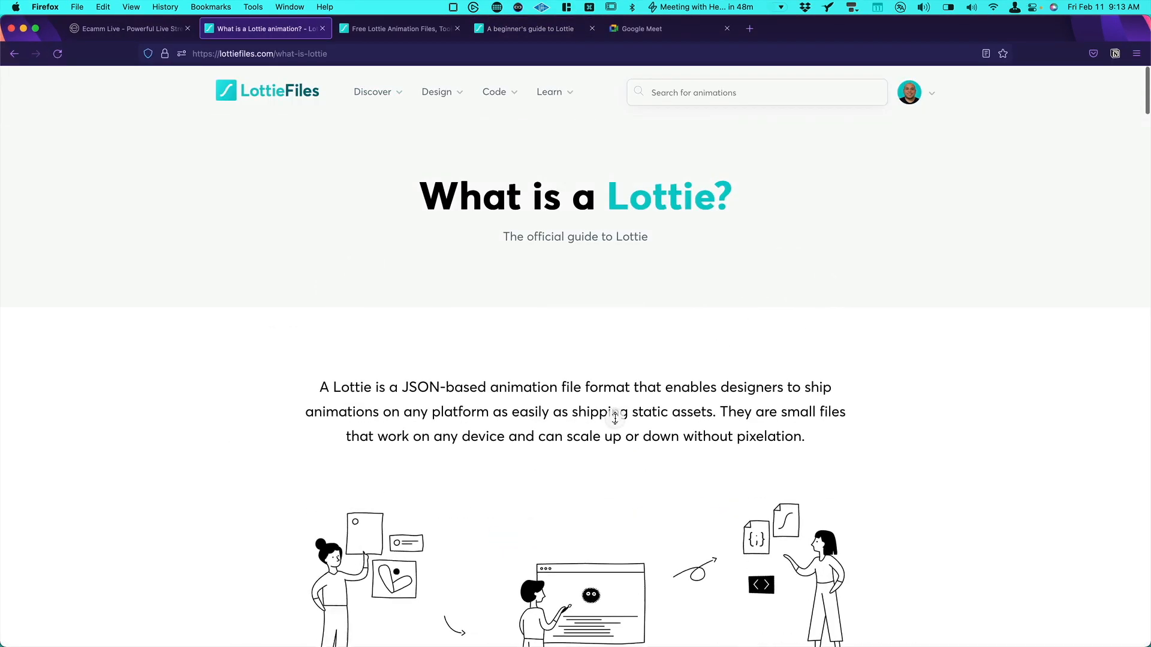
mouse_move(741, 368)
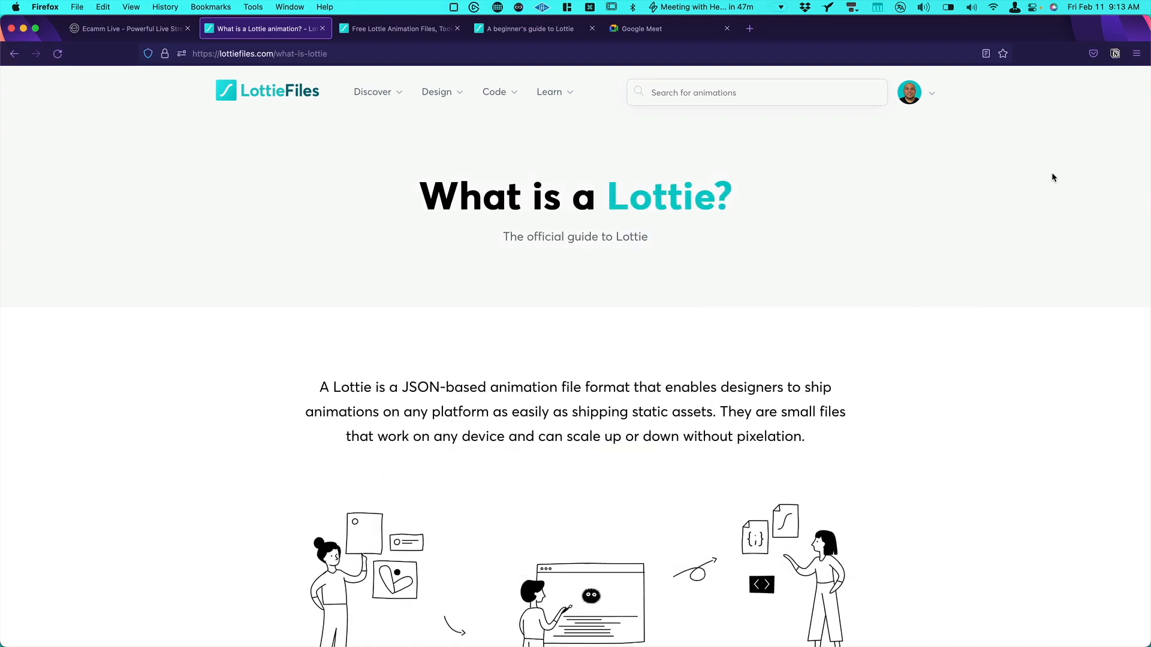
mouse_move(845, 254)
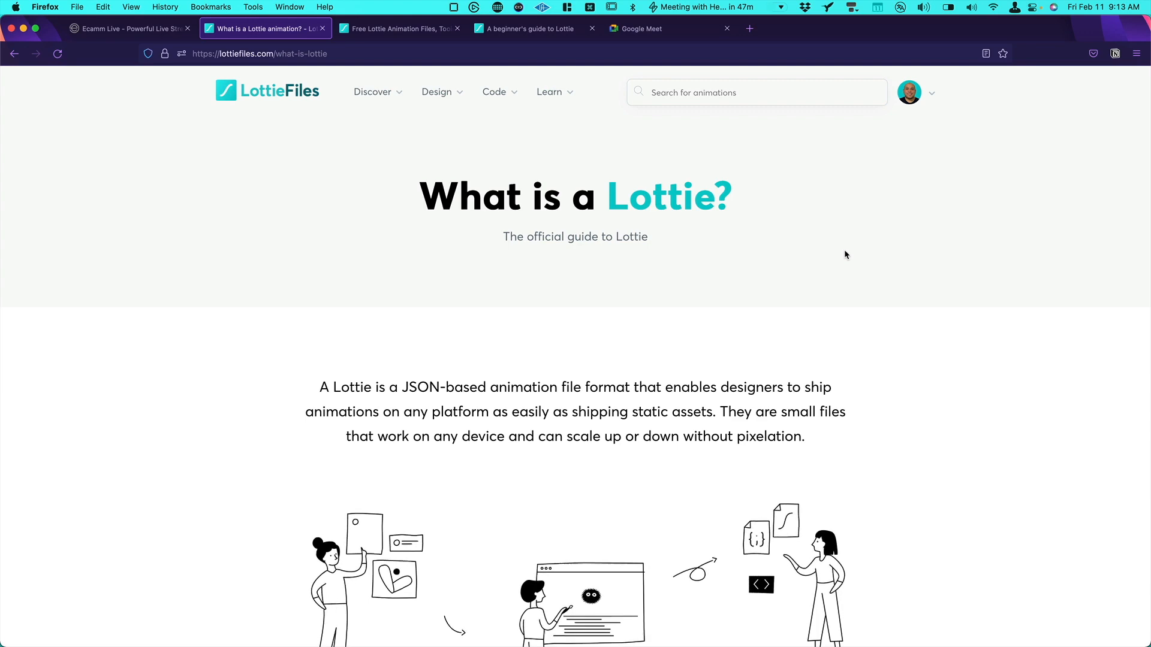
Show the LottieFiles home page pitching lightweight, scalable animations.
left_click(397, 27)
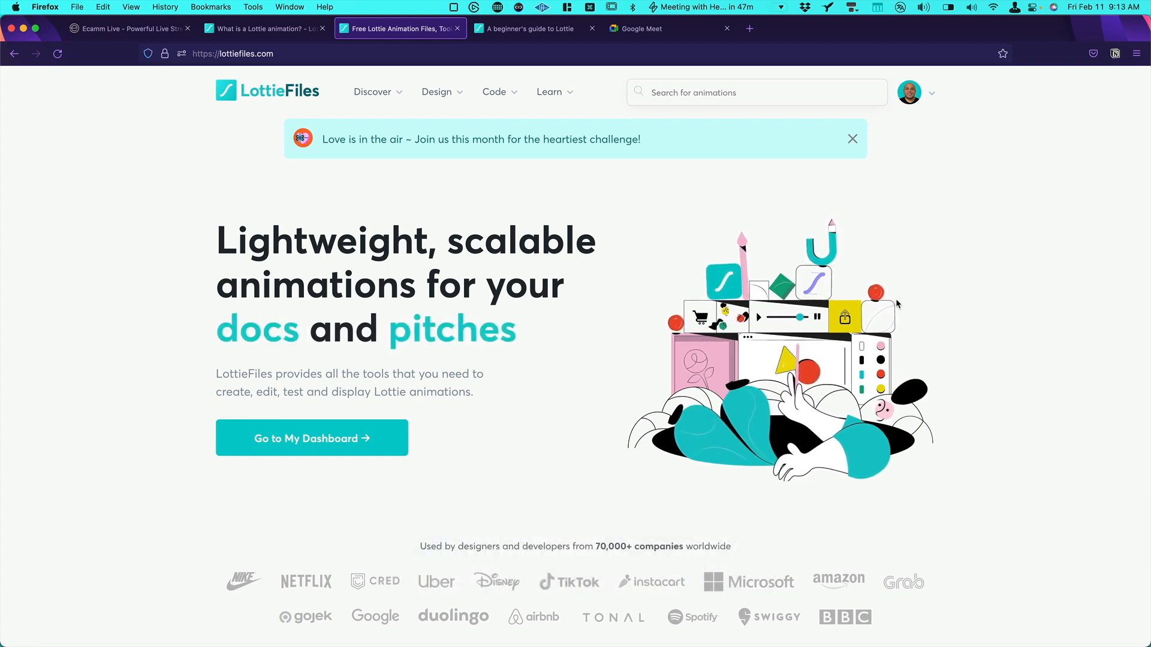
mouse_move(958, 81)
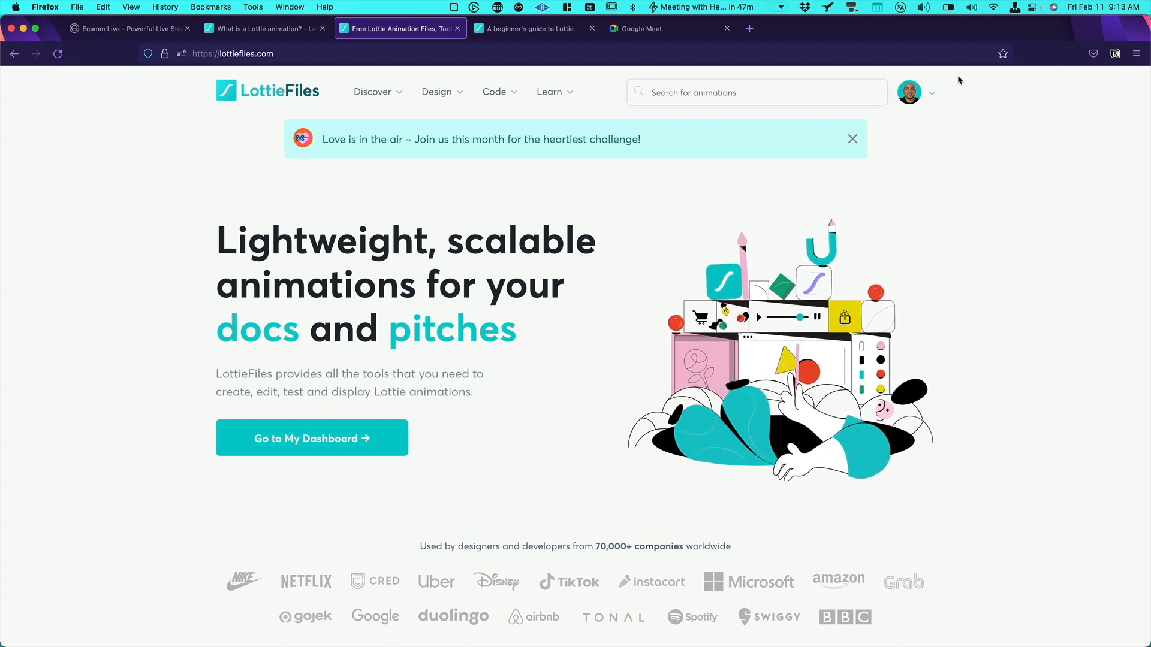
Reach the Featured free-to-use animations gallery through Discover.
left_click(908, 92)
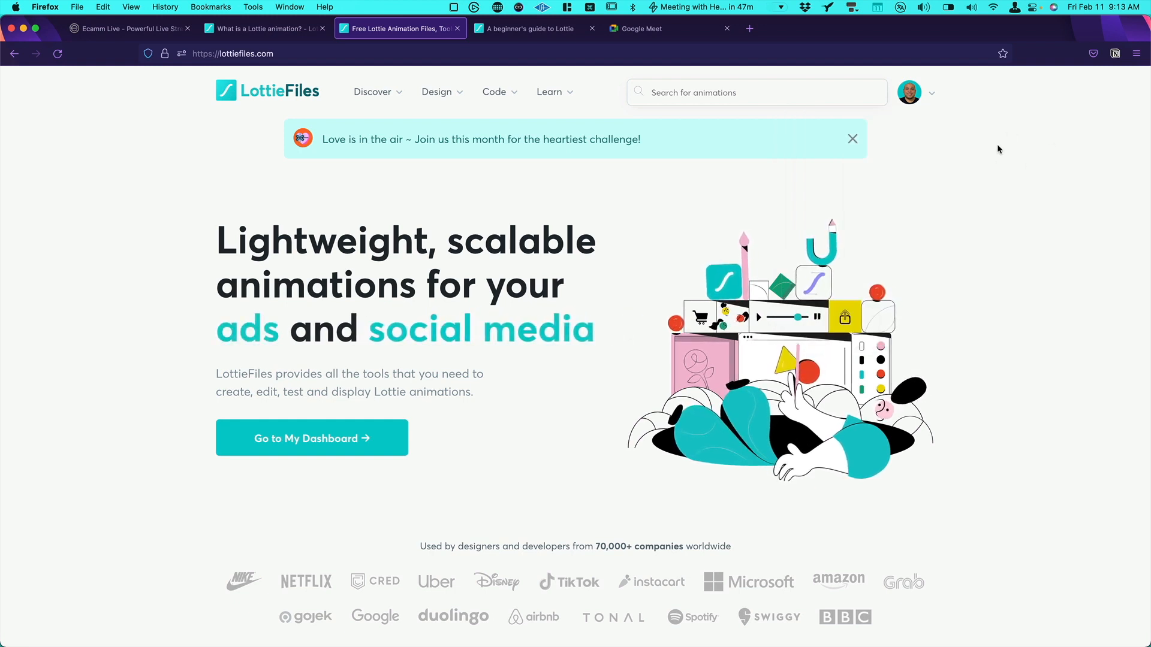
left_click(374, 92)
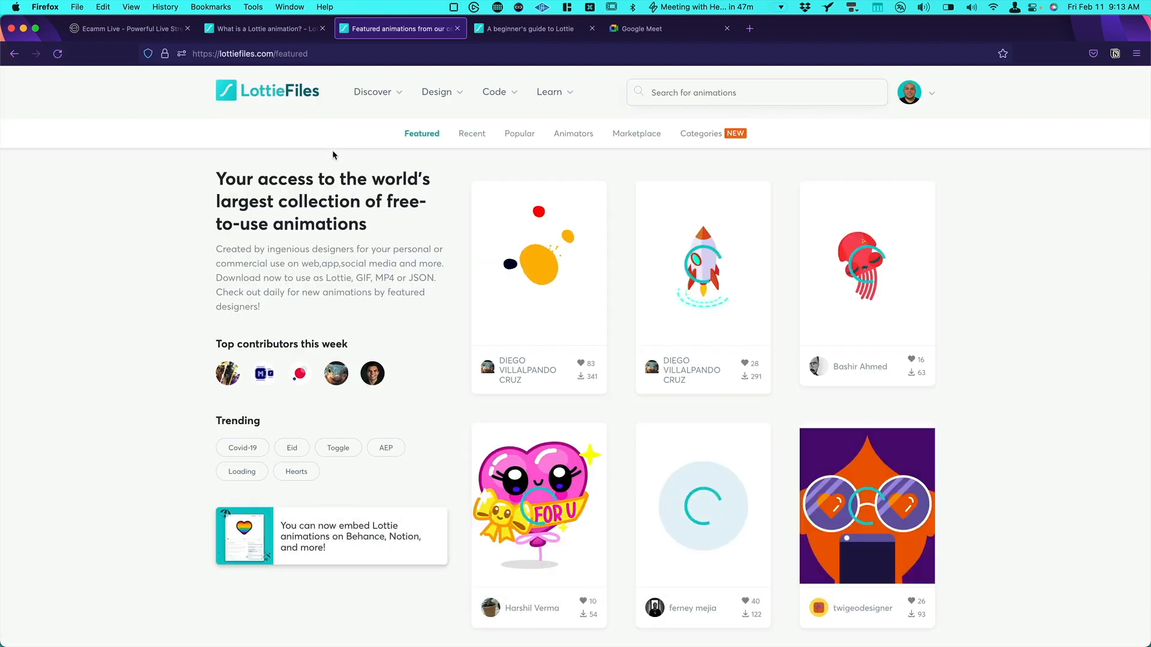
scroll("down", 3)
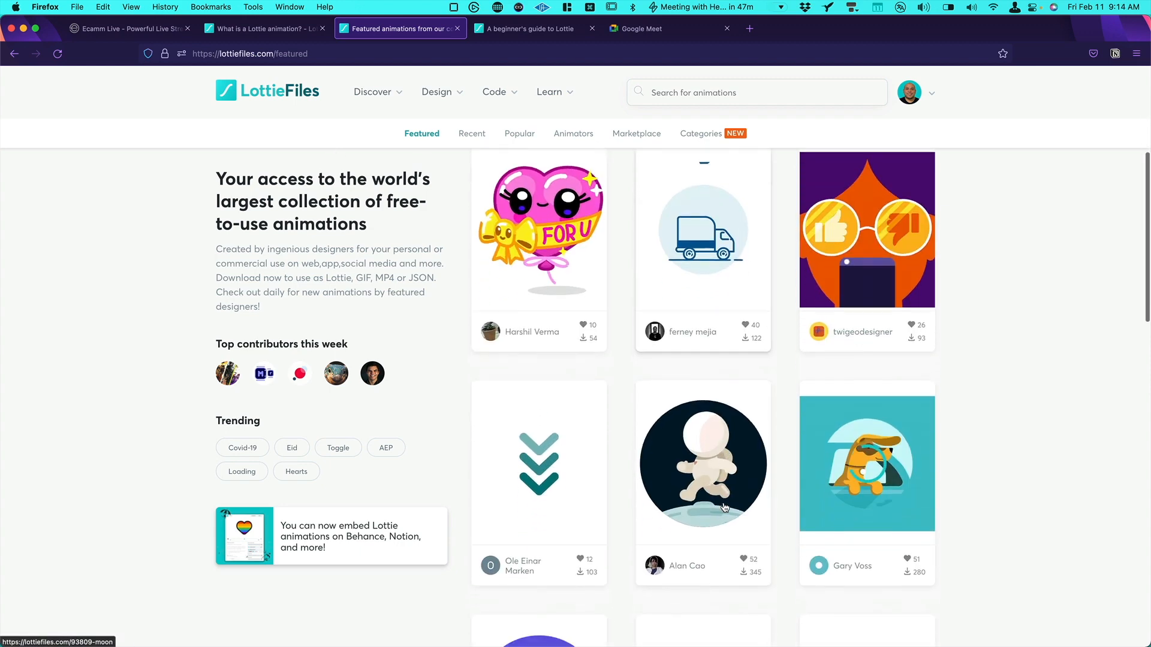
scroll("down", 3)
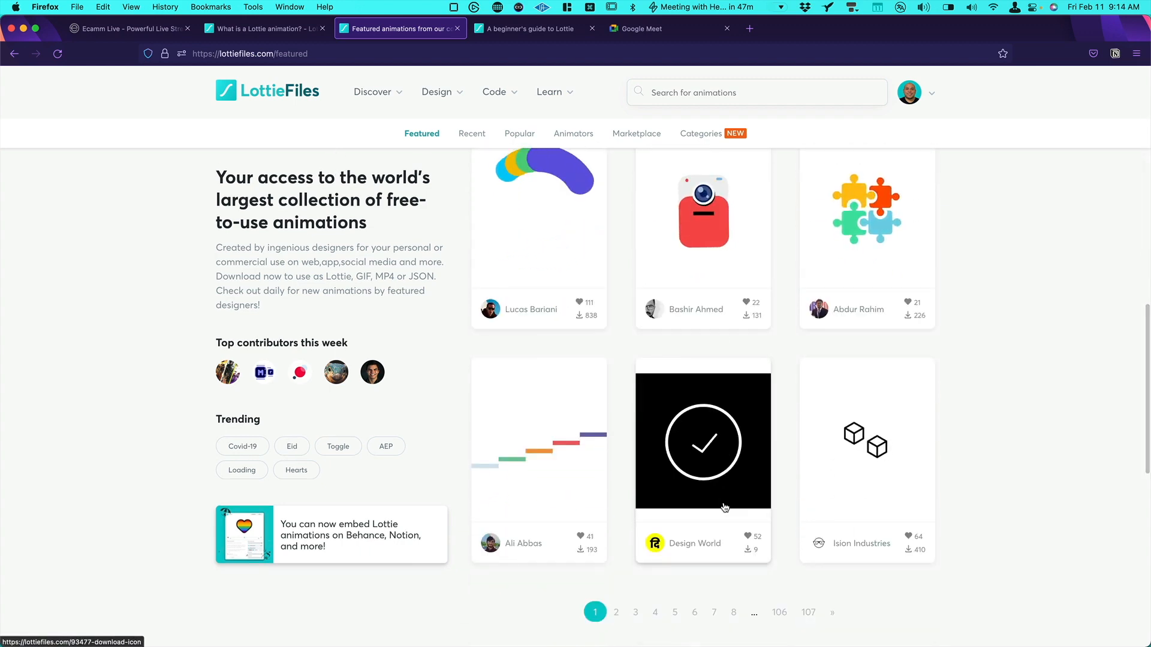
scroll("down", 3)
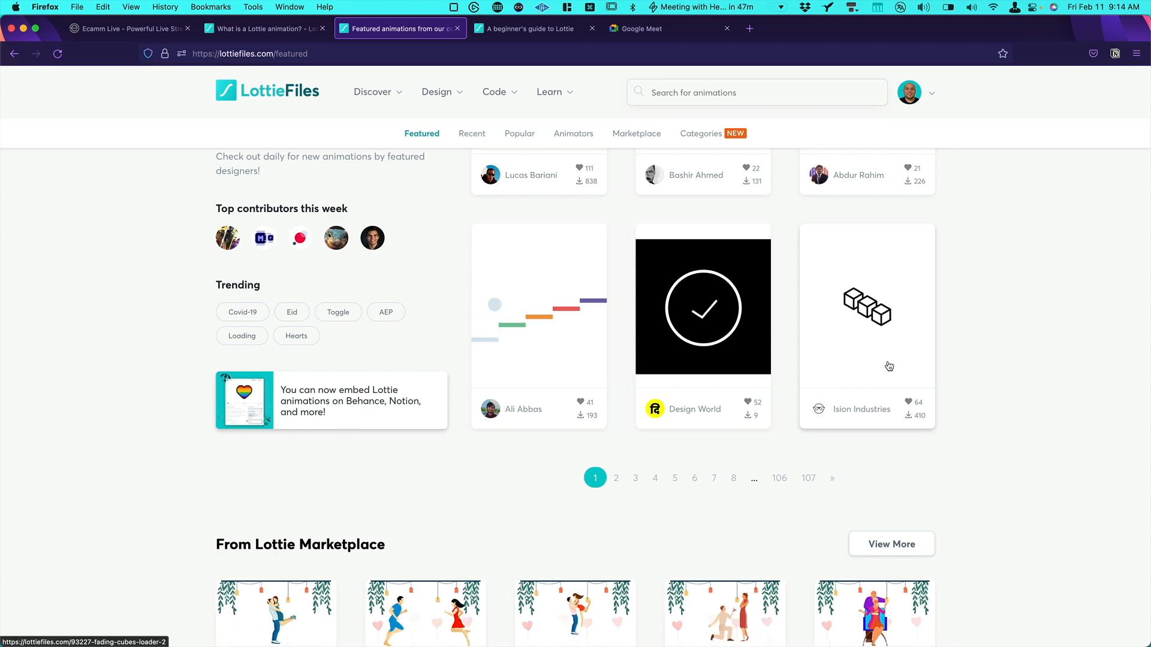
scroll("up", 3)
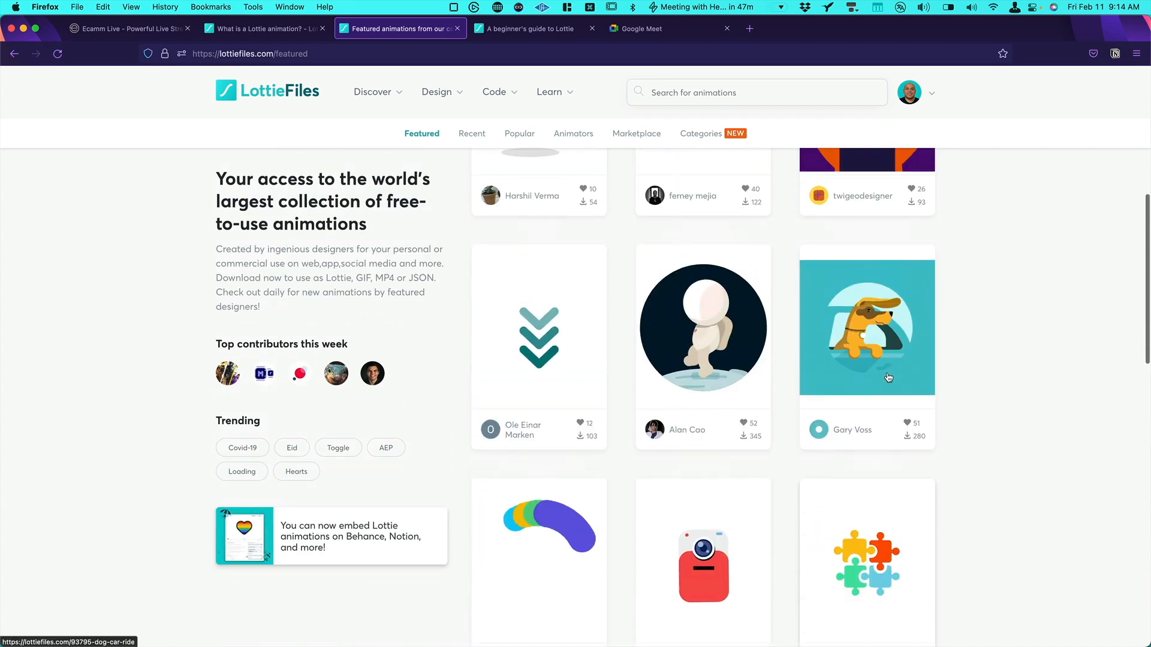
scroll("up", 3)
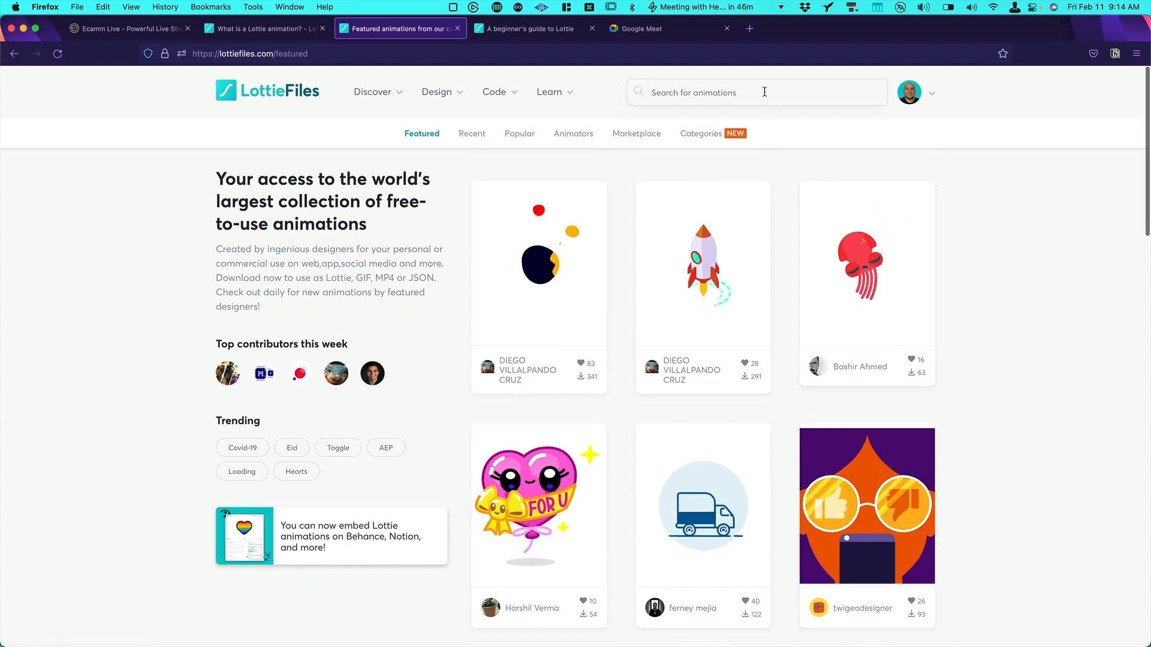
Search LottieFiles for 'music' and open Anicon Studio's purple music inspiration animation.
type("music")
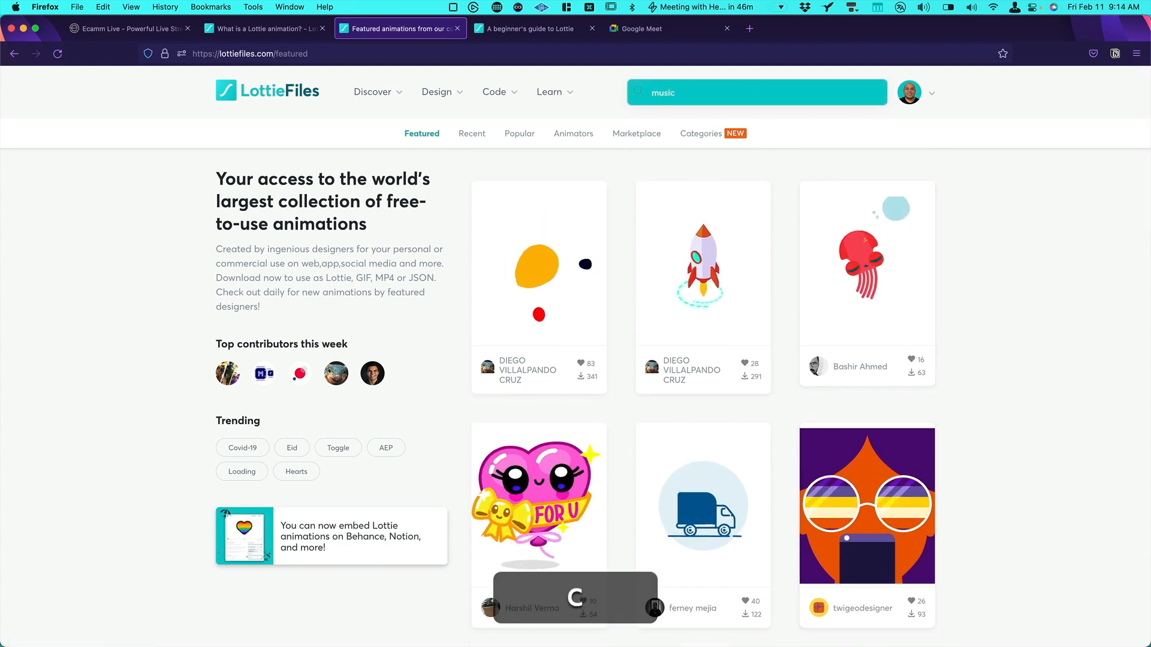
key("Return")
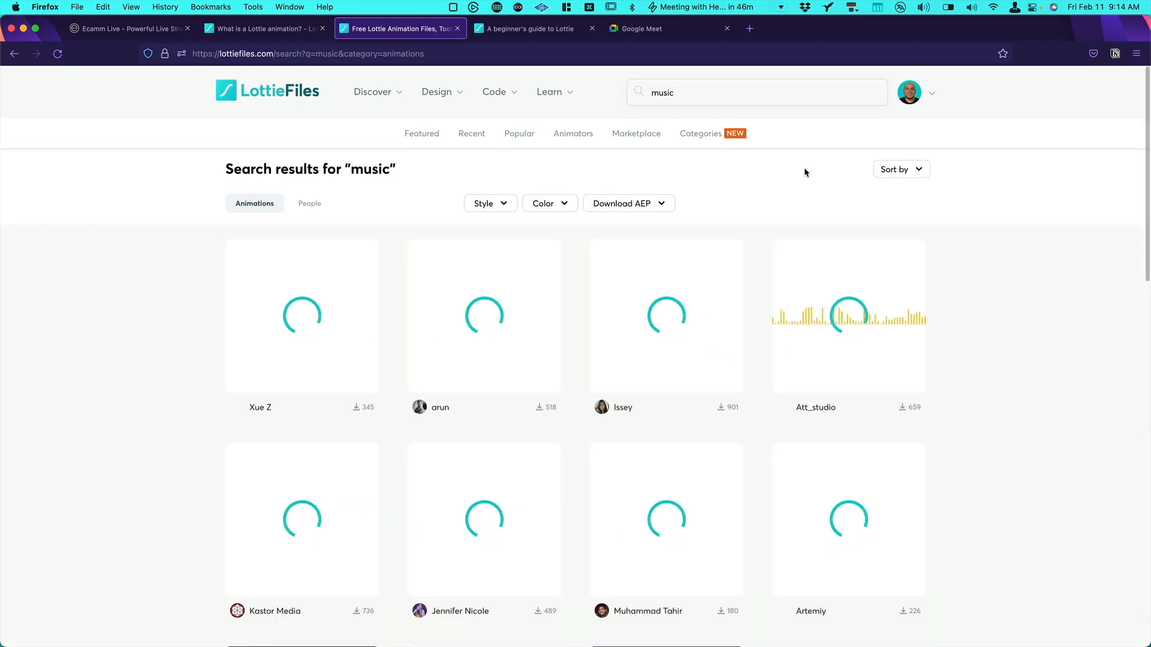
scroll("down", 3)
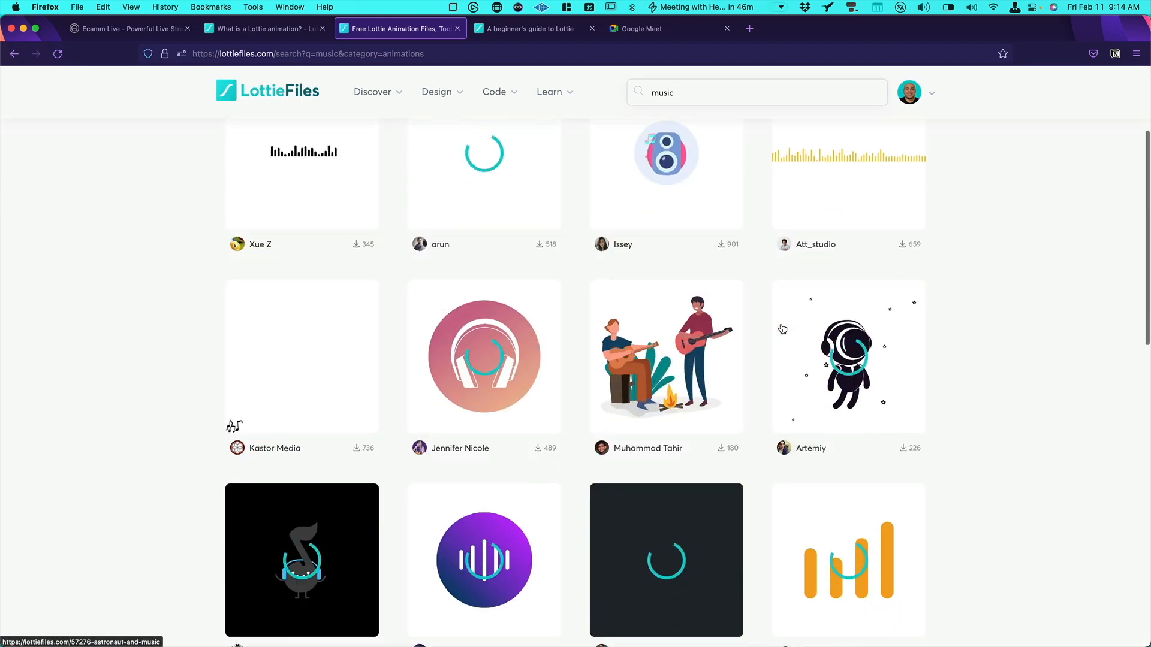
scroll("down", 3)
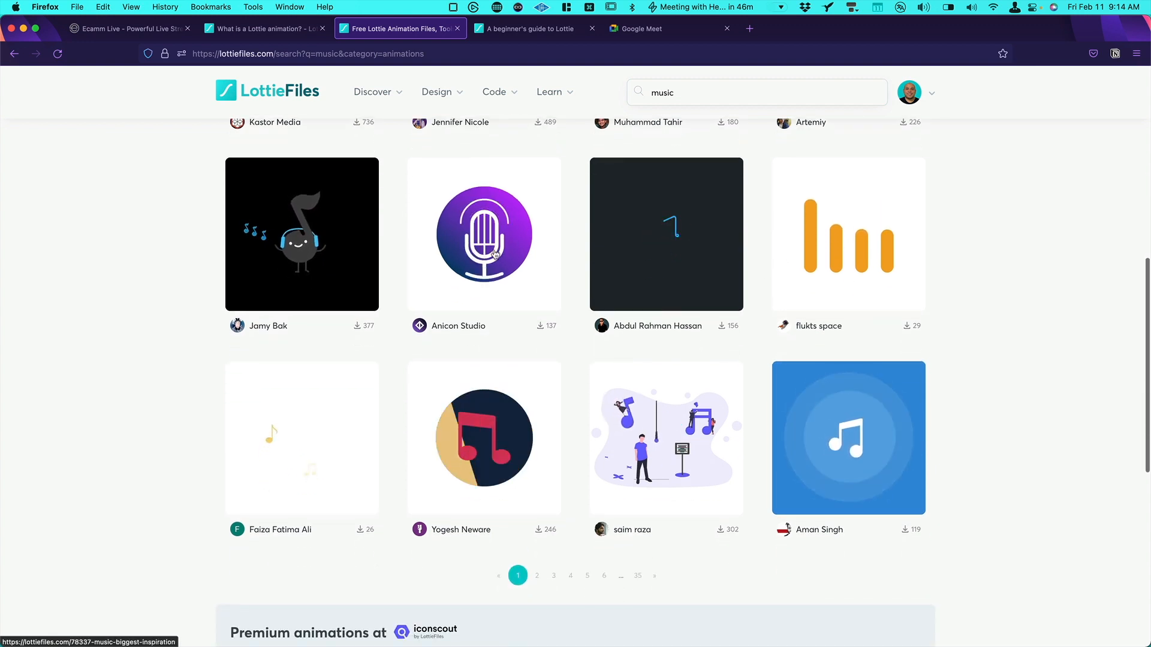
mouse_move(492, 246)
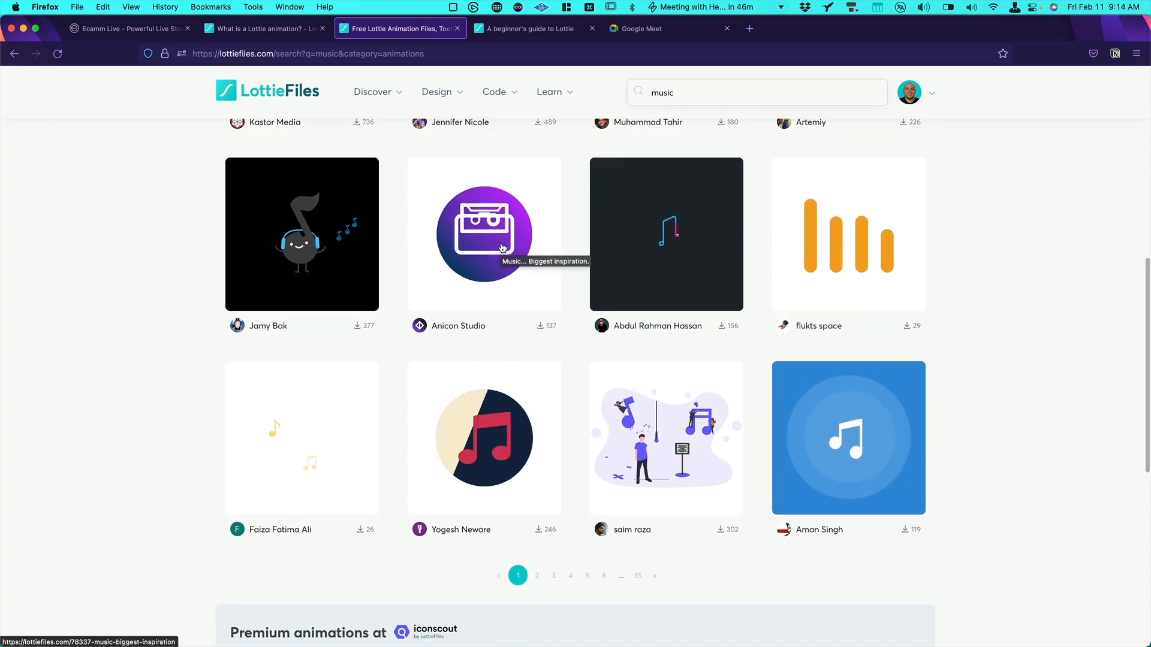
left_click(483, 234)
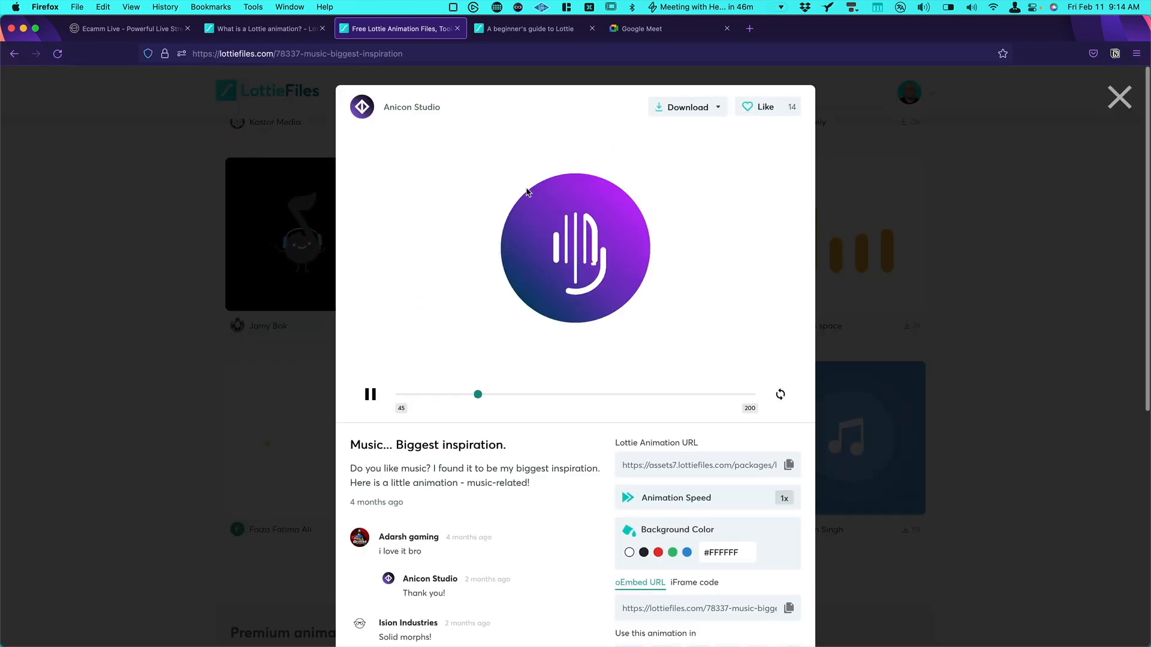
Show the animation's iFrame embed code and copy it.
scroll("down", 3)
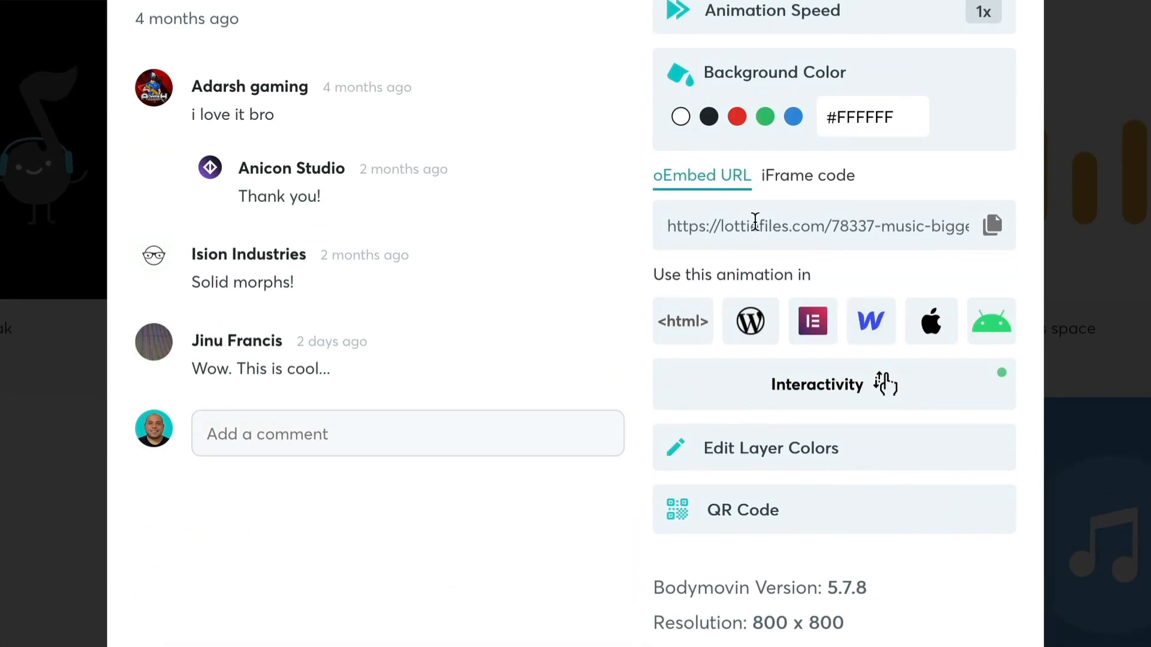
mouse_move(835, 192)
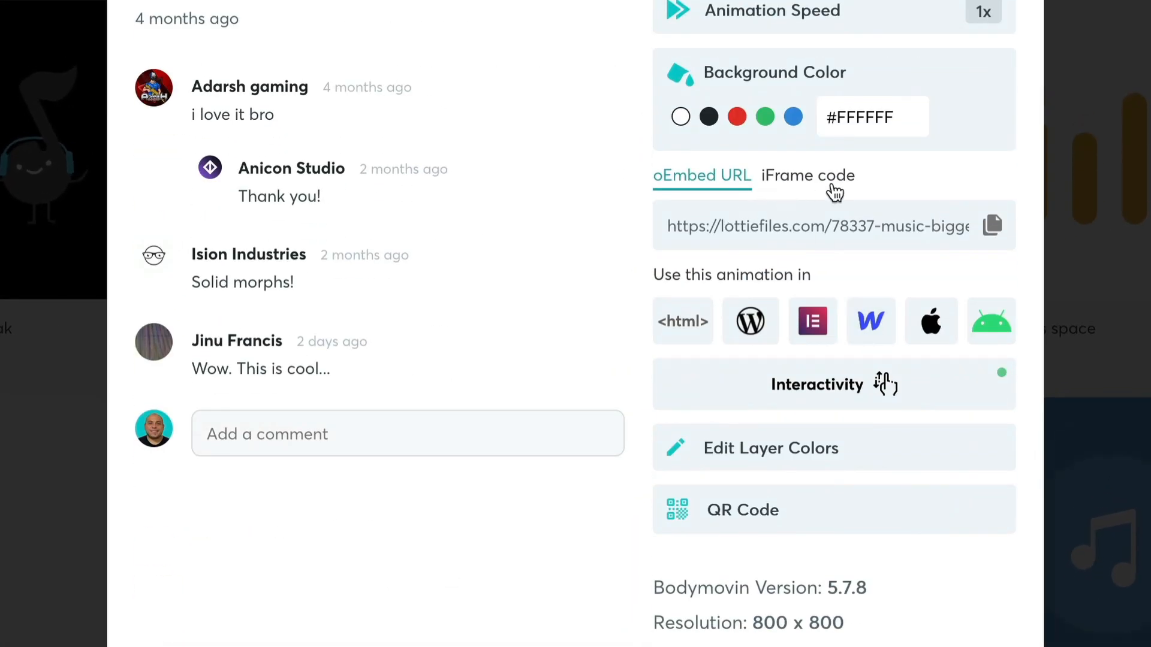
left_click(807, 175)
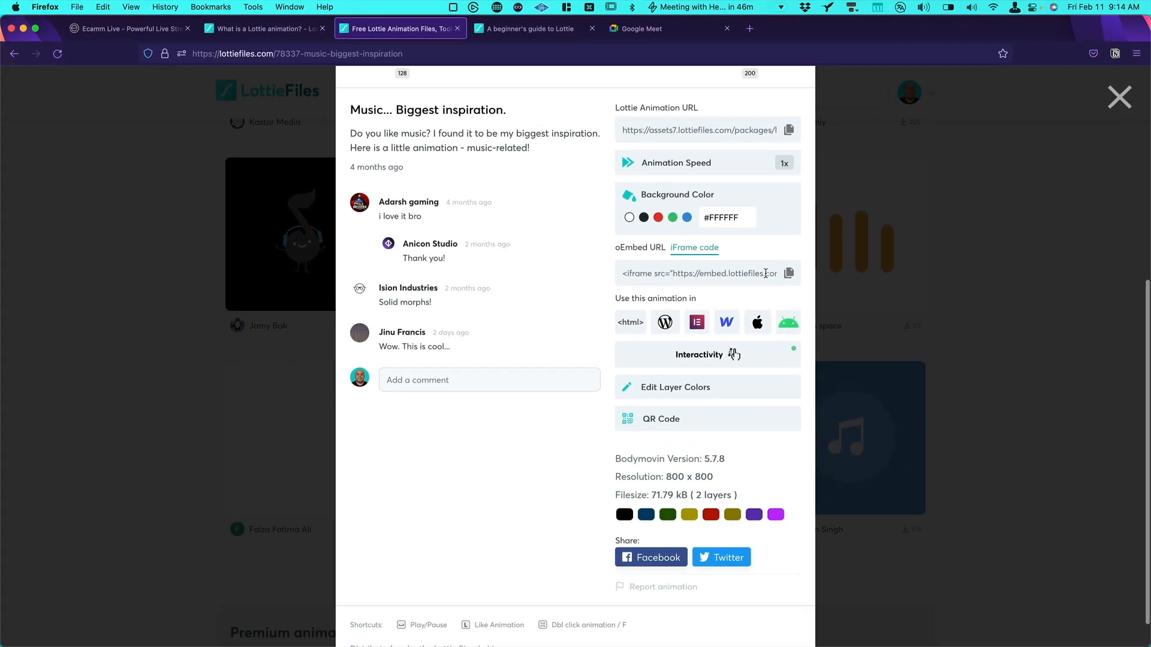
left_click(788, 273)
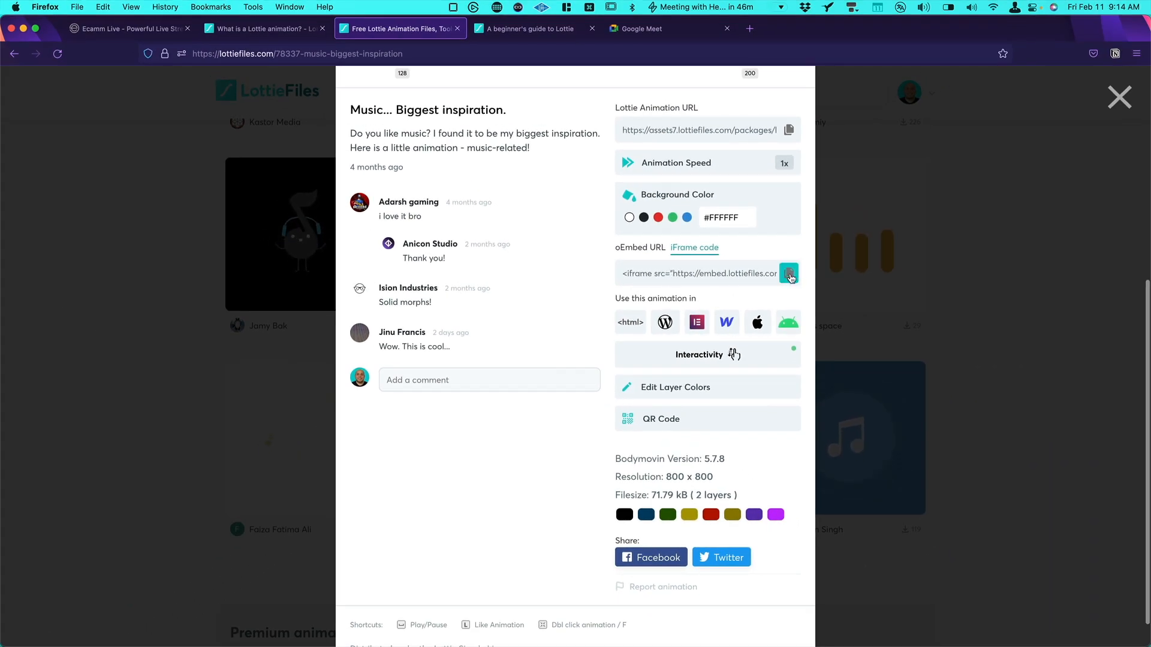
left_click(788, 274)
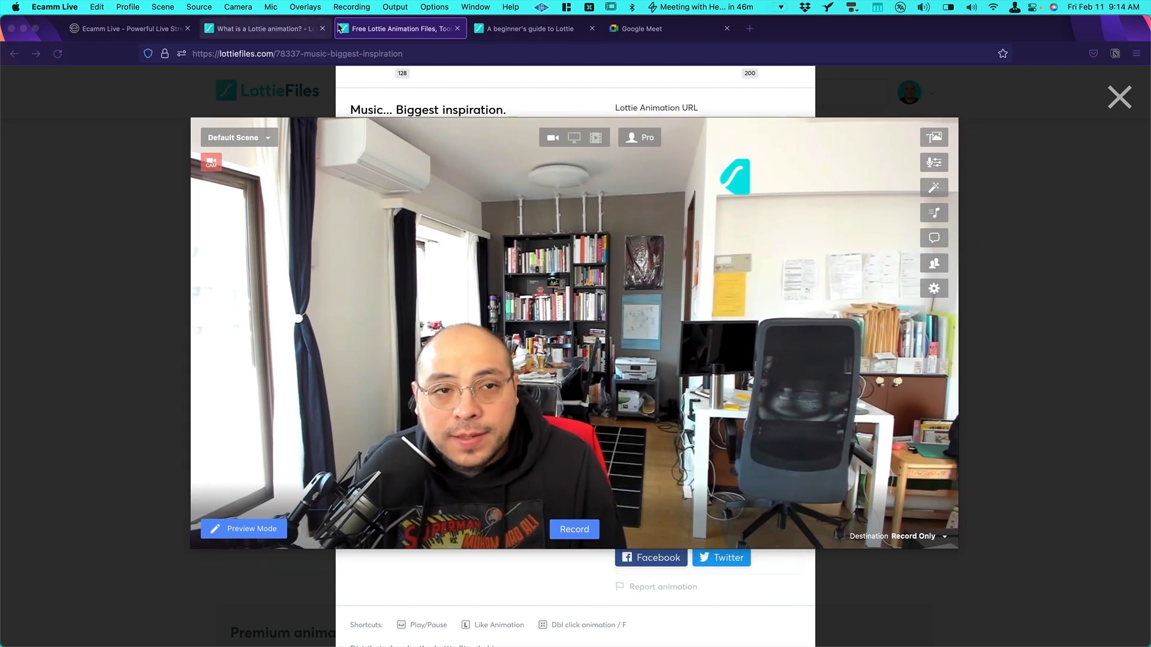
Show the Overlays window, hide the existing Lottie overlay and start a new web widget overlay.
left_click(352, 7)
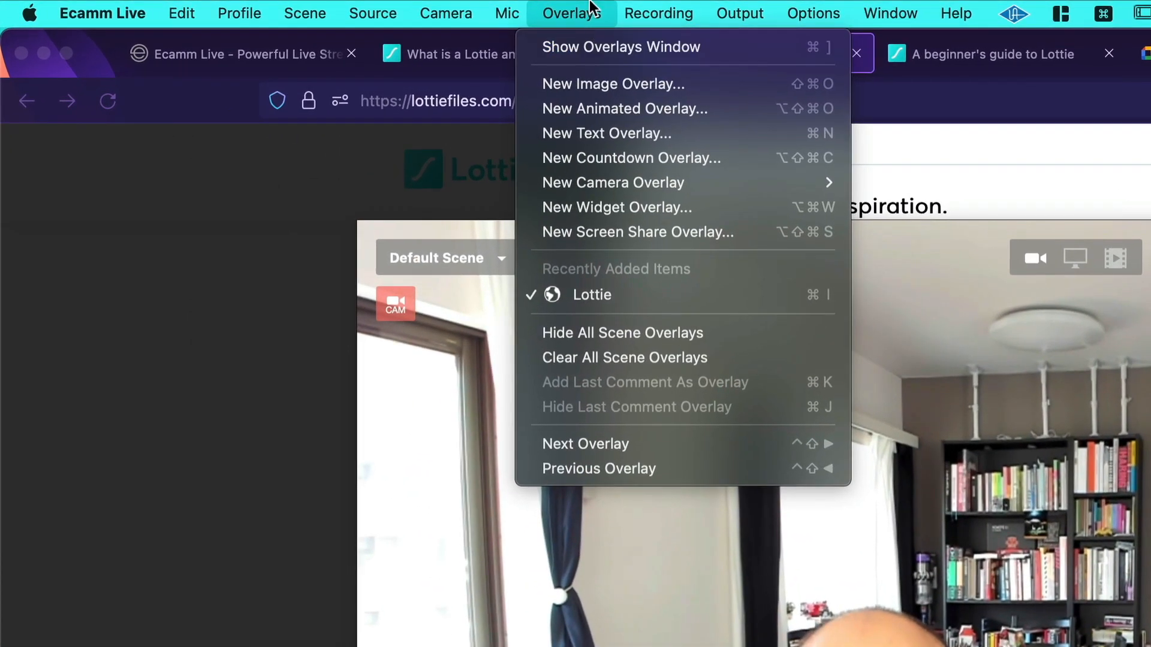
mouse_move(604, 47)
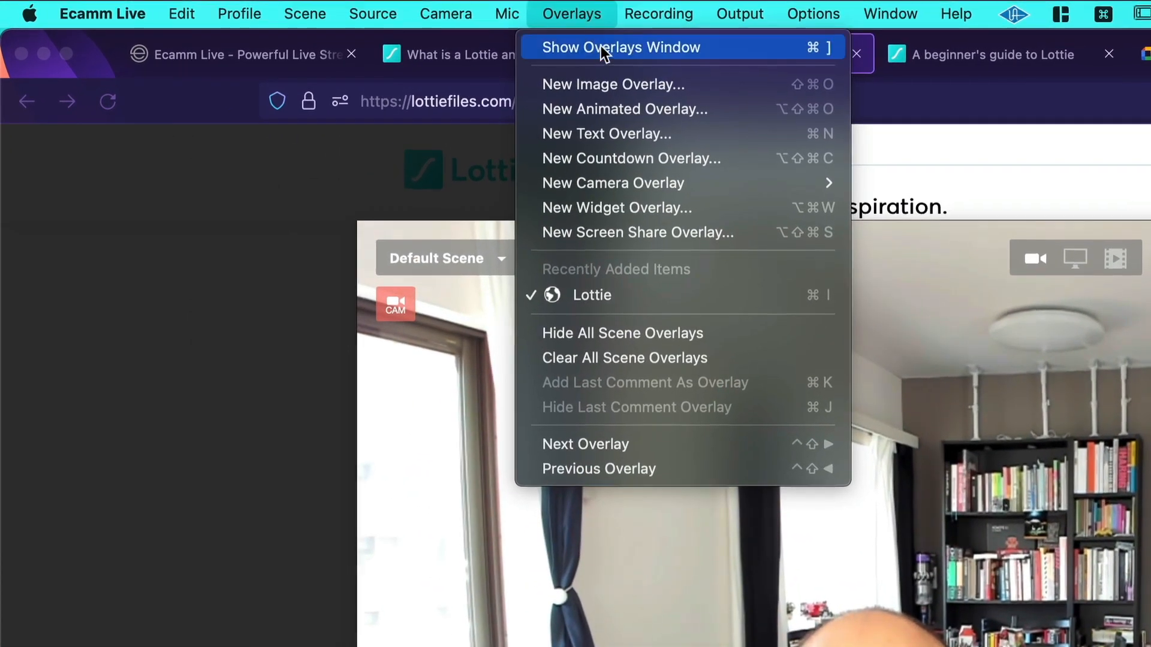
left_click(620, 47)
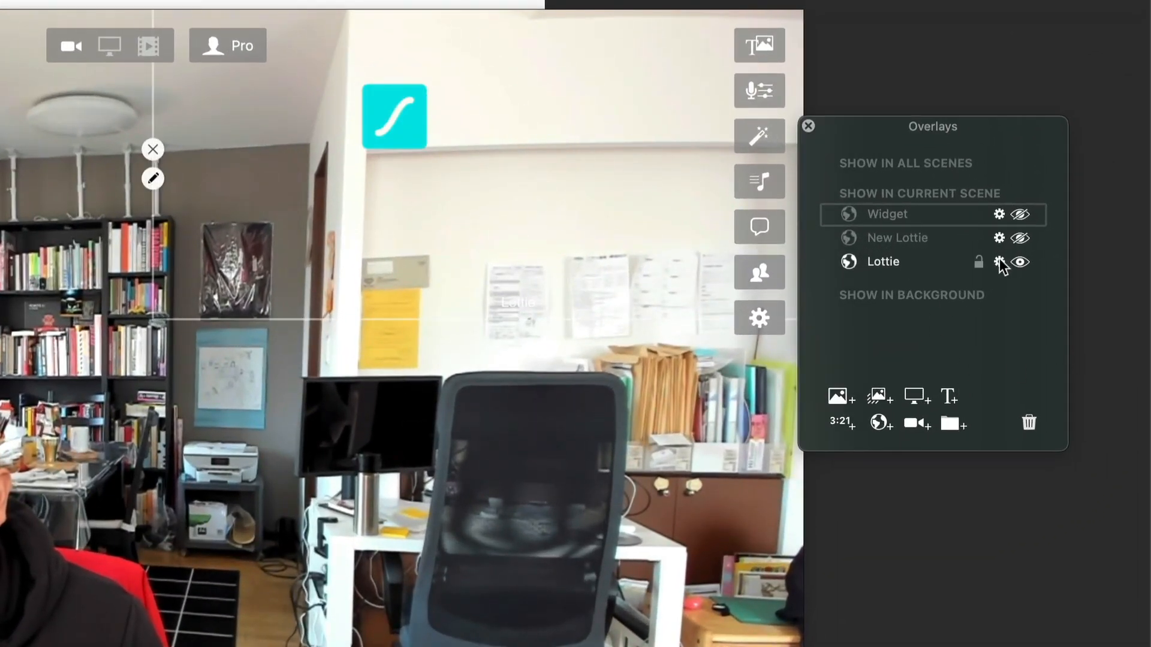
left_click(1019, 262)
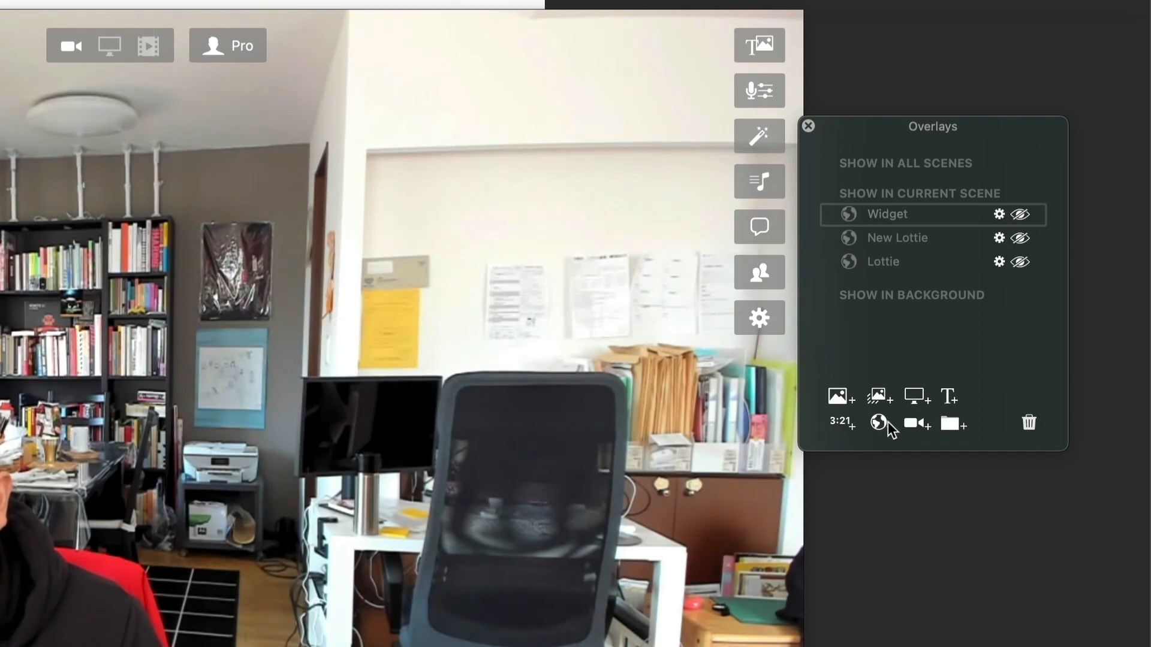
left_click(877, 425)
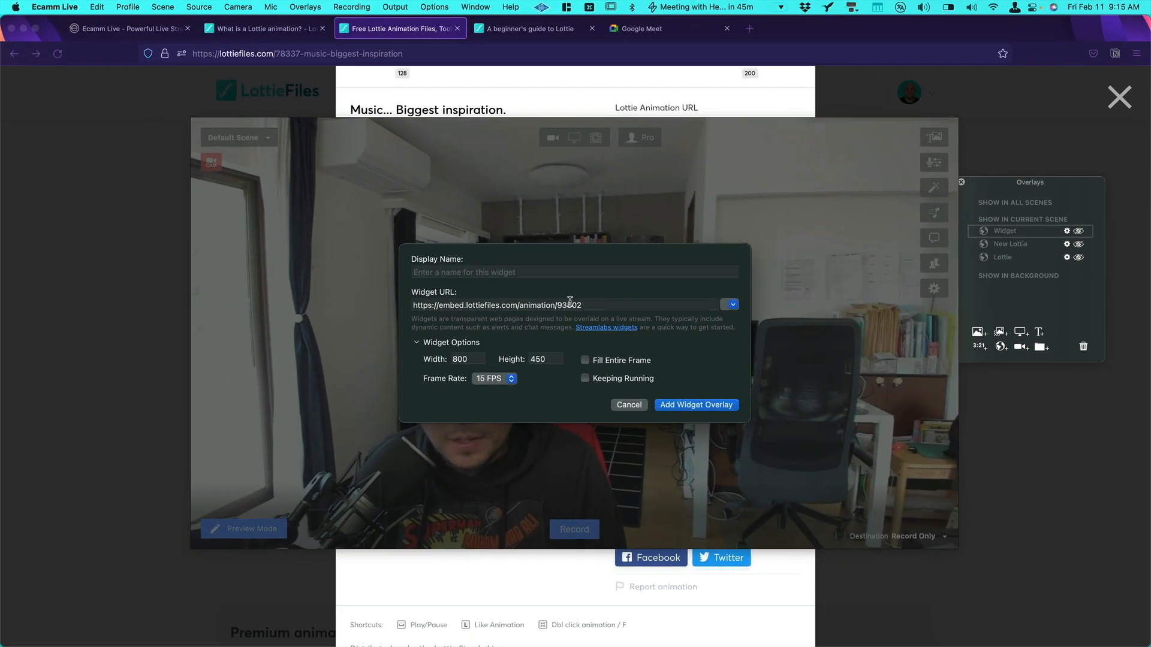
Replace the URL with the LottieFiles 78337 iframe embed, name the widget Music and add it.
right_click(570, 305)
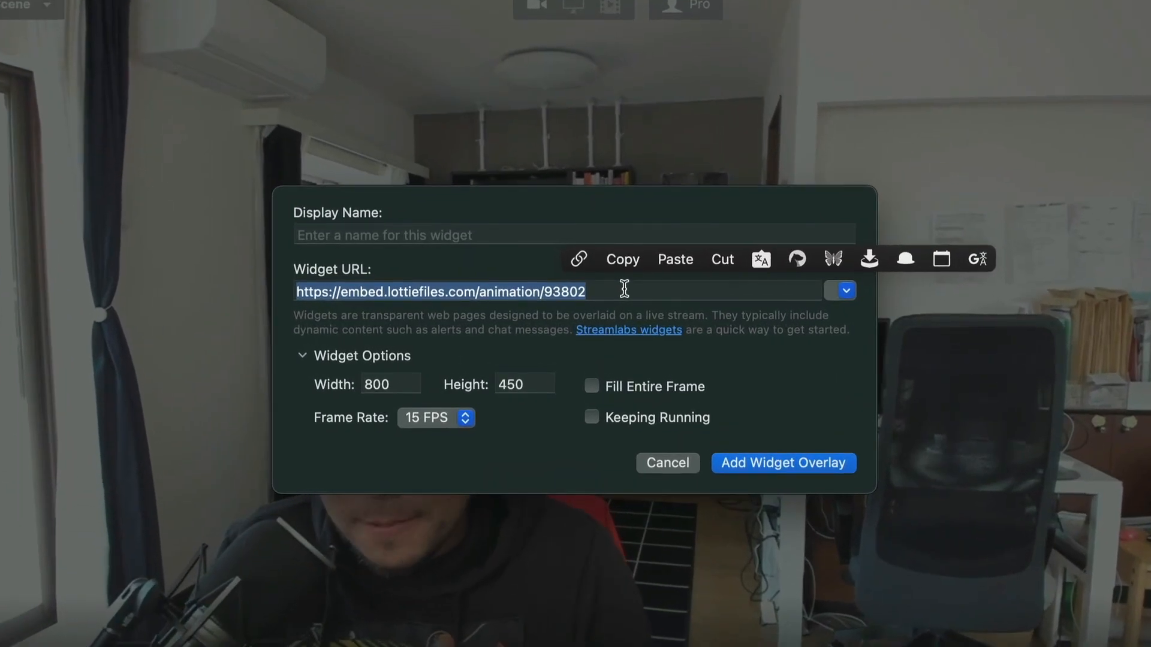
left_click(721, 259)
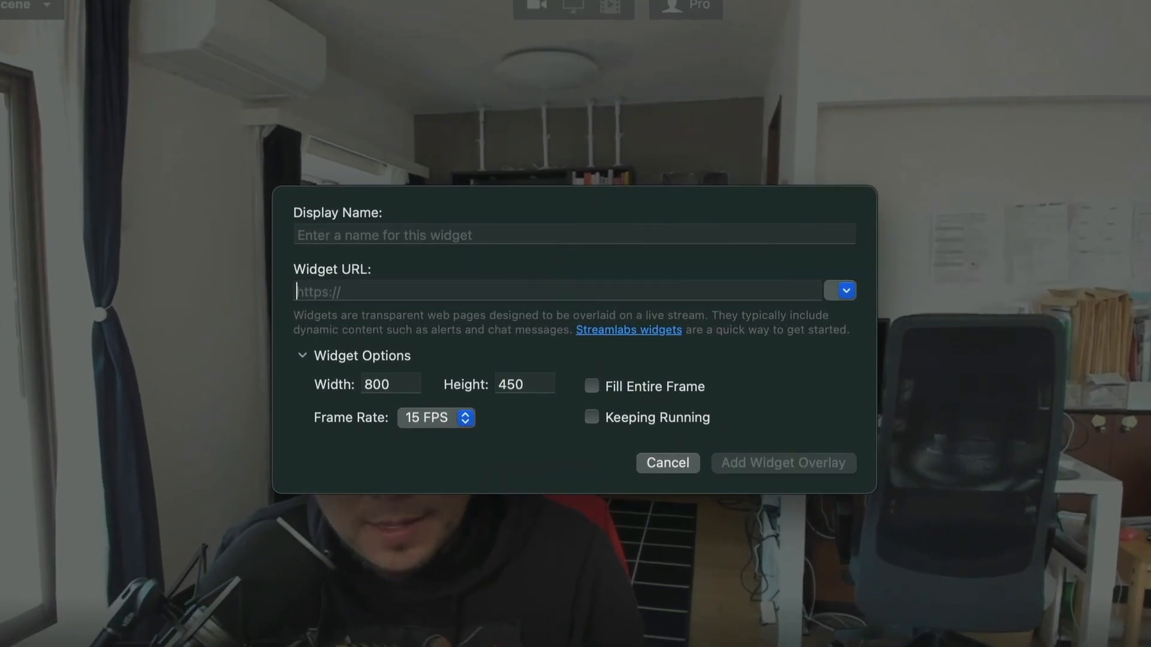
type("<iframe src=\"https://embed.lottiefiles.com/animation/78337\"></iframe>")
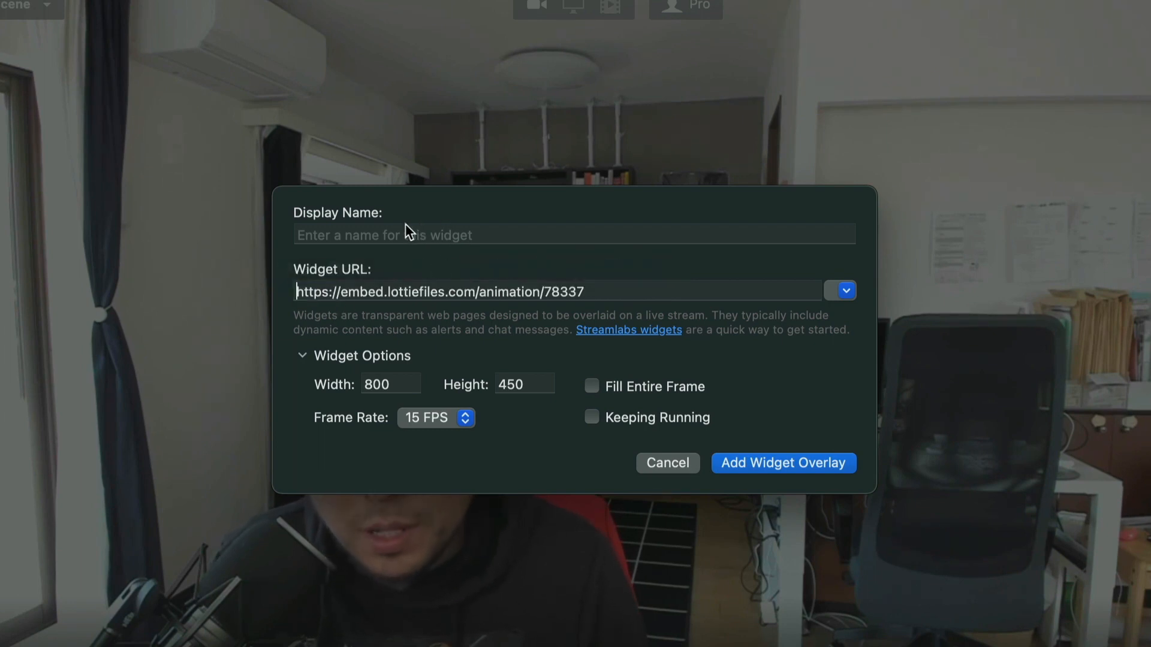
type("M")
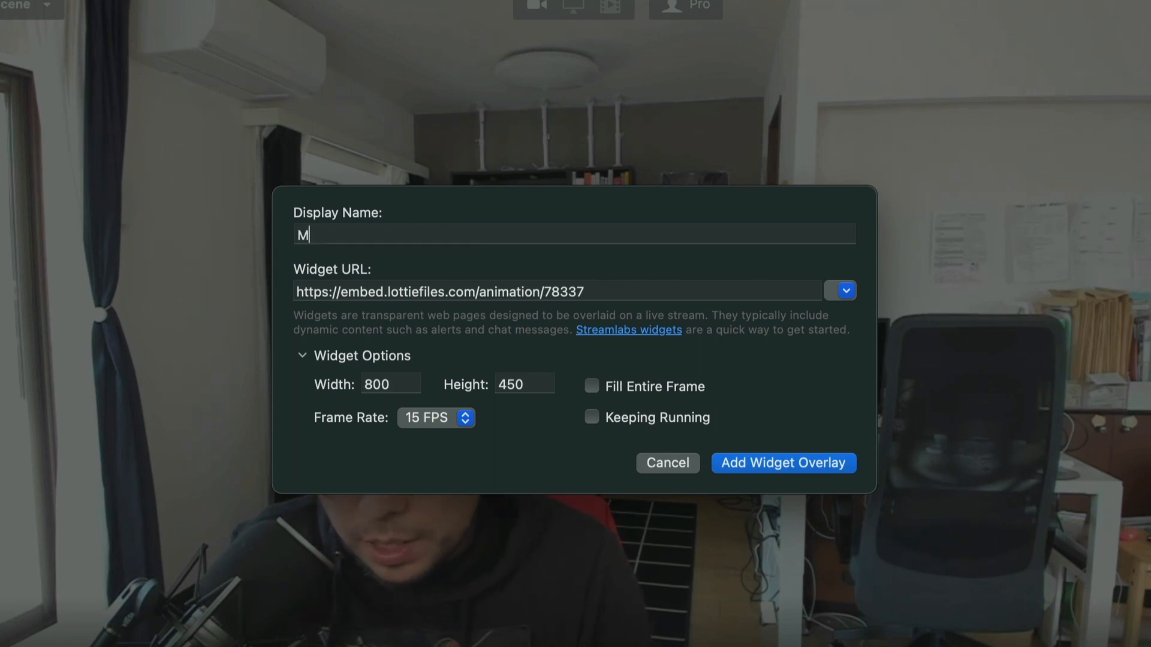
type("usic")
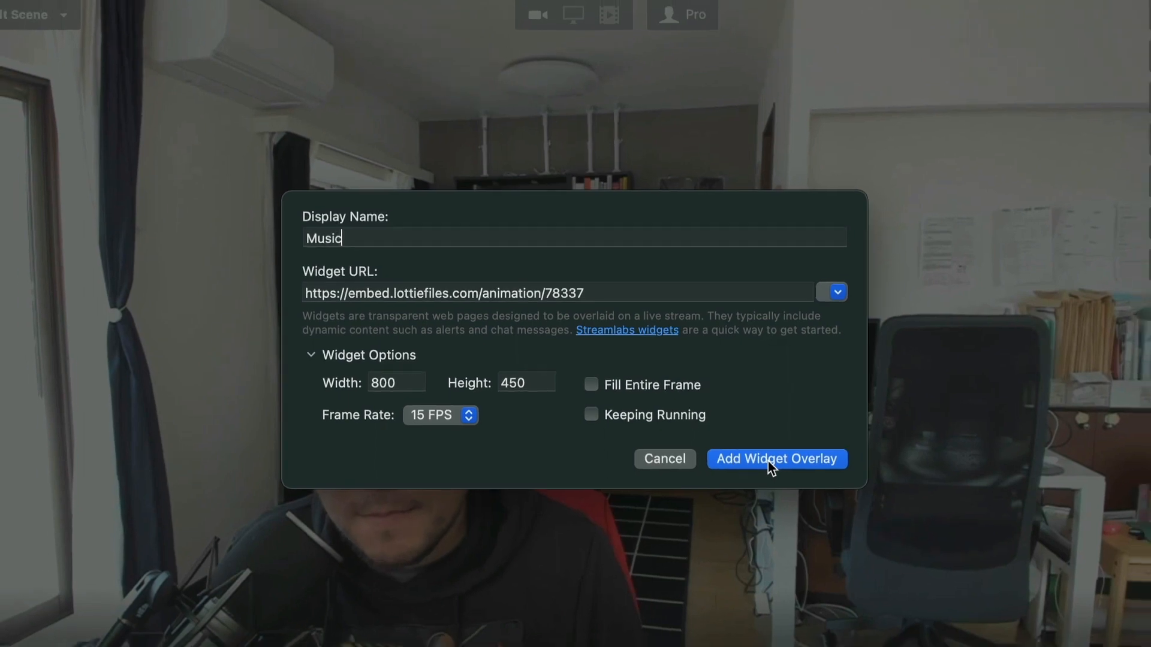
left_click(775, 459)
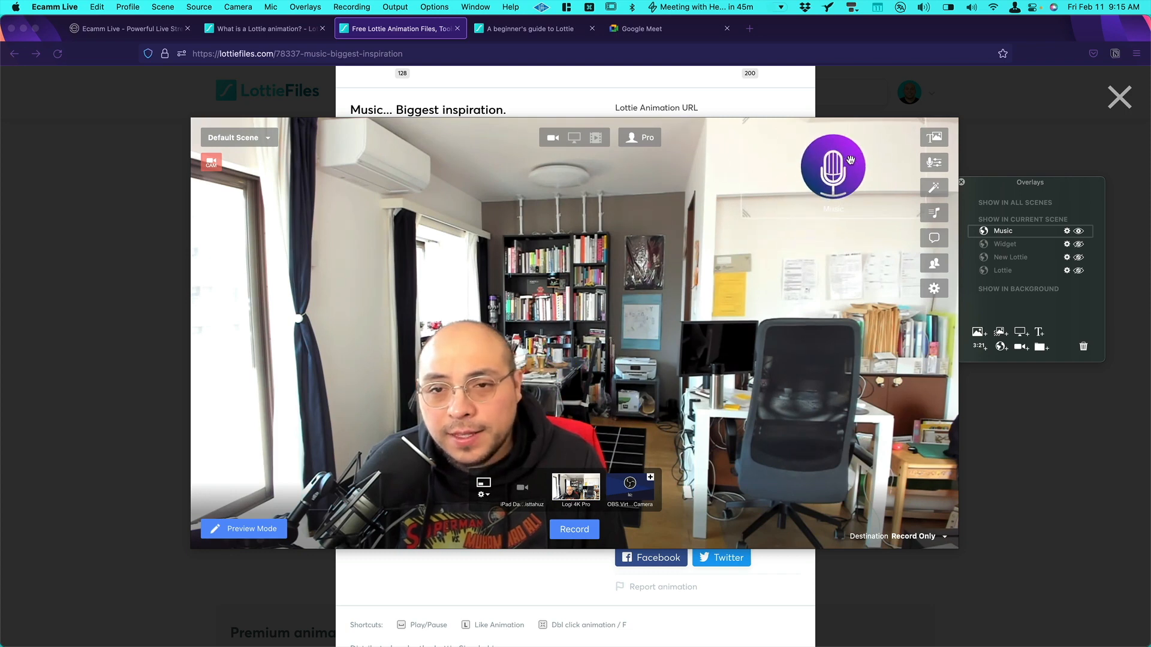
left_click(833, 166)
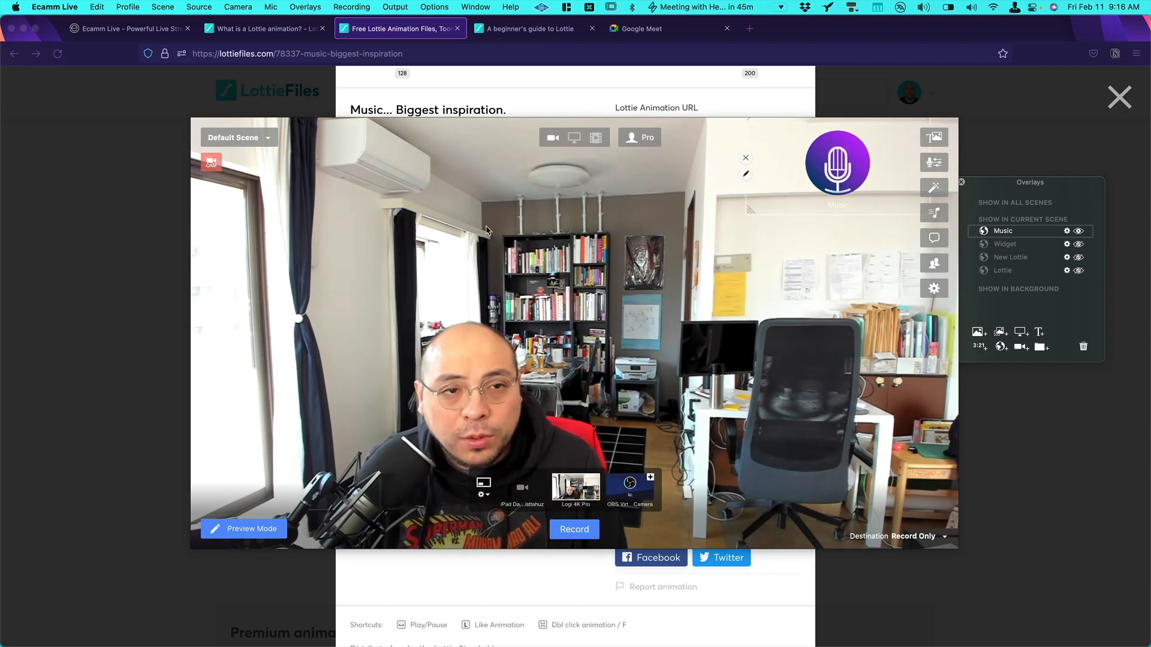
left_click(394, 7)
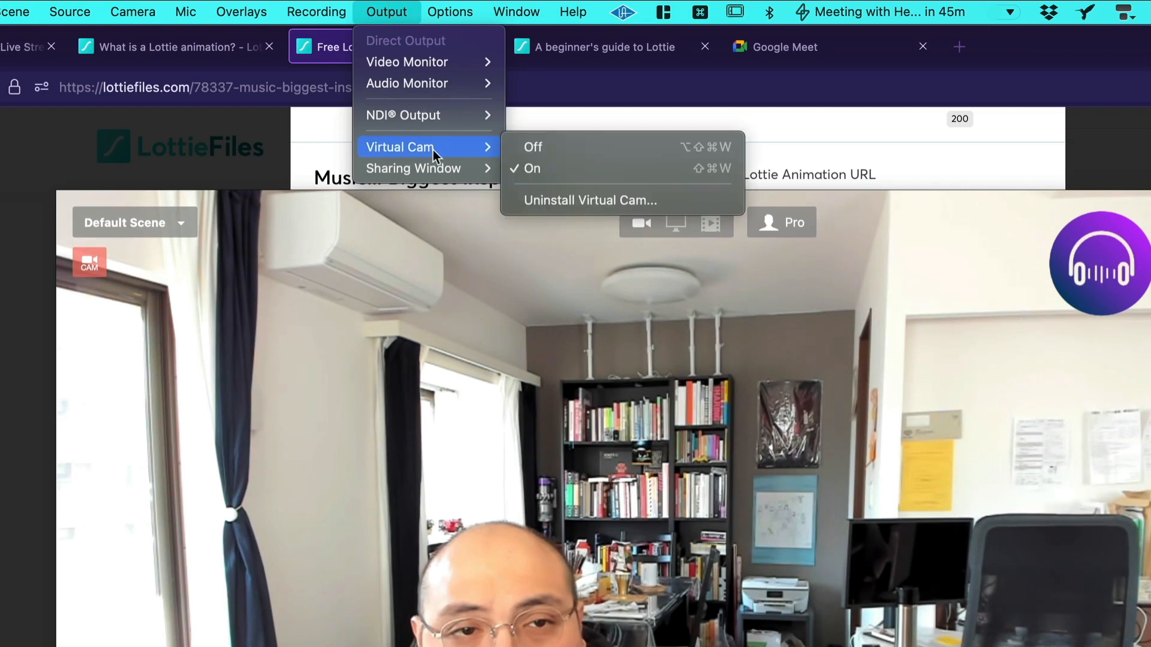
mouse_move(557, 168)
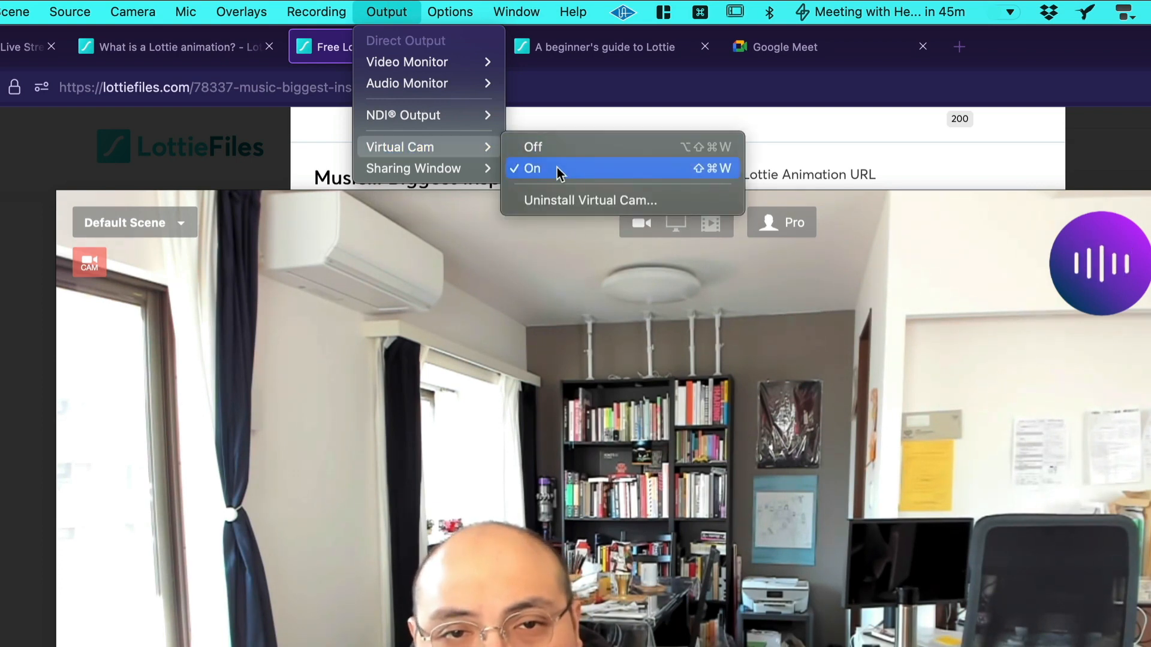
mouse_move(532, 146)
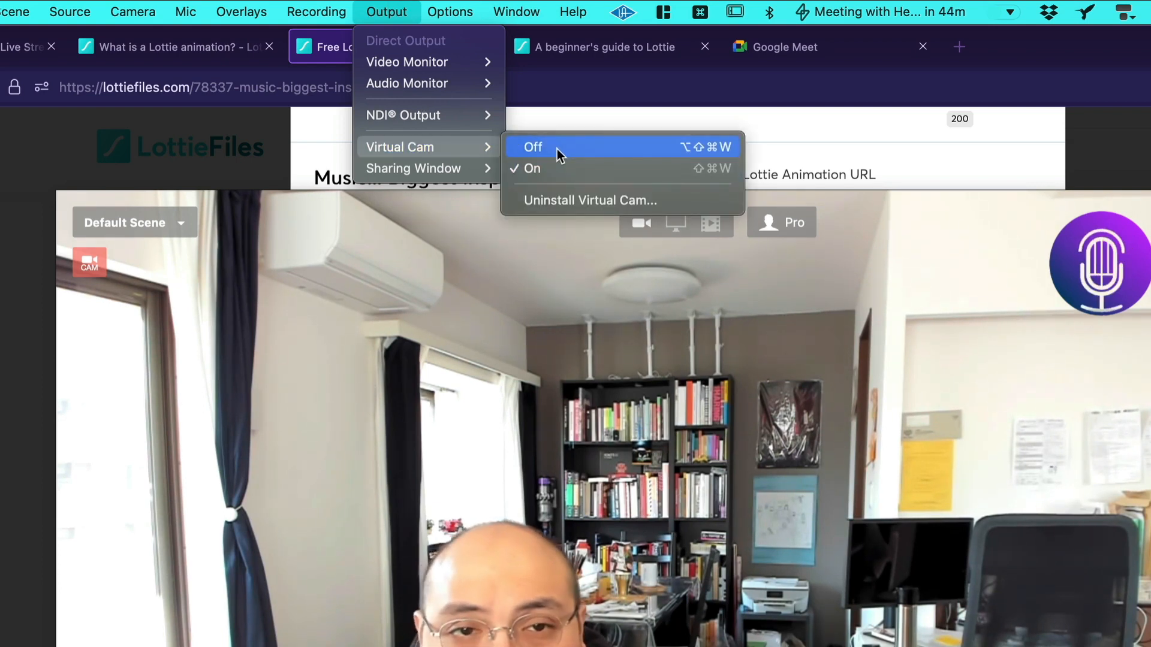
mouse_move(551, 168)
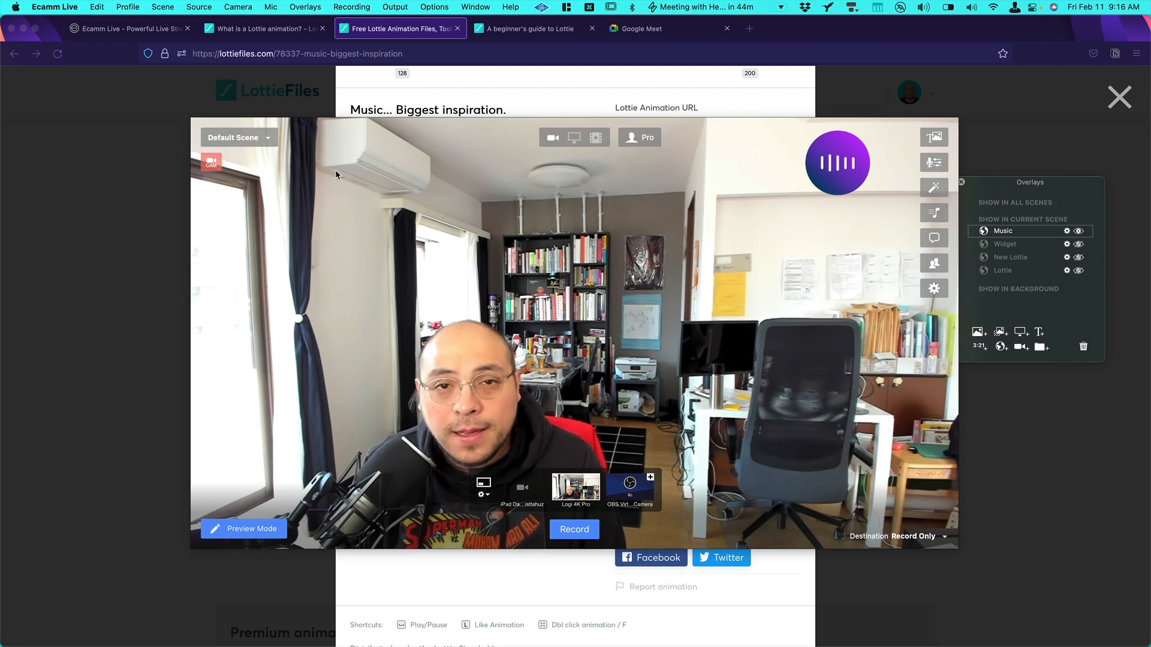
Start an instant Google Meet call showing the Ecamm camera feed with the music animation.
left_click(639, 28)
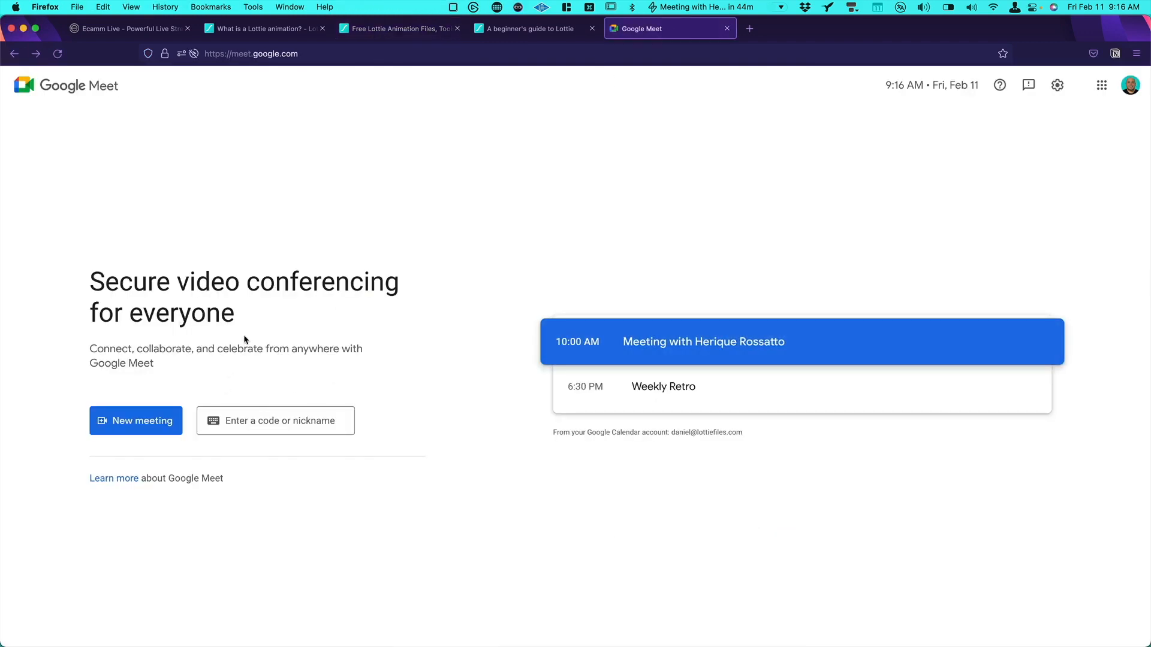
left_click(135, 421)
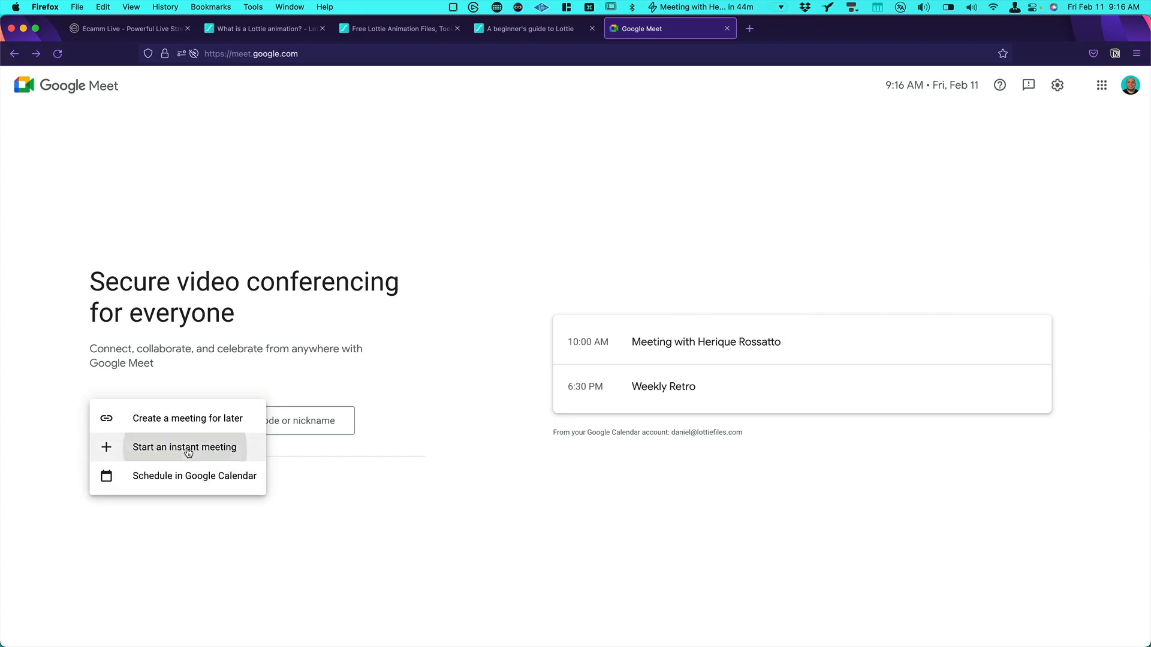
left_click(184, 447)
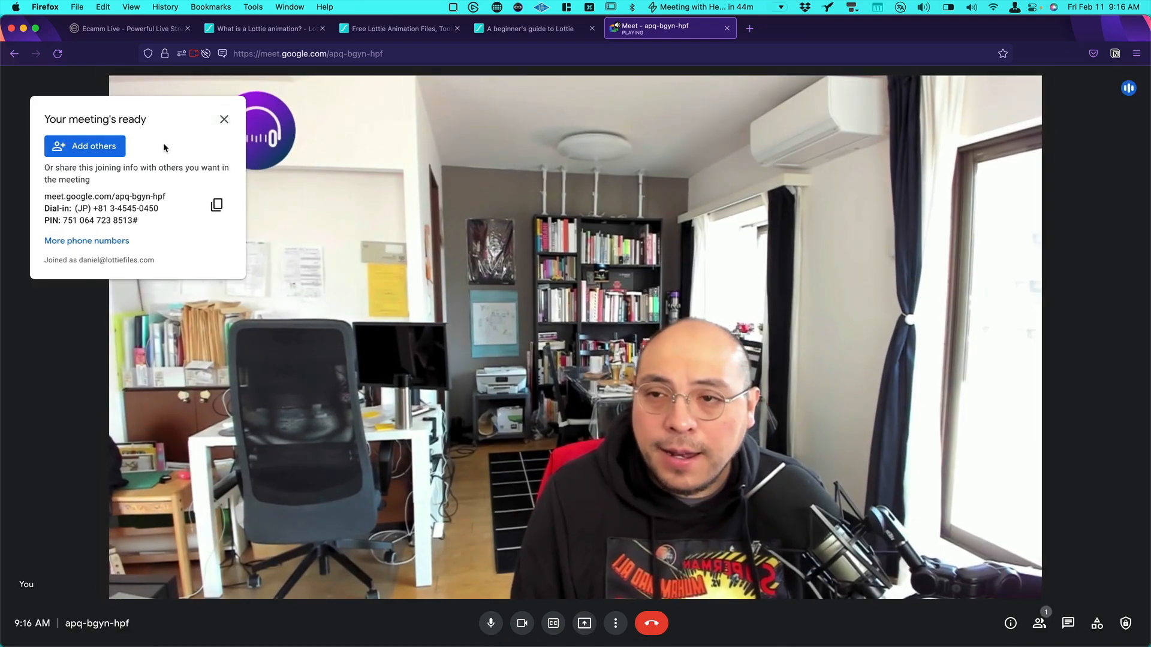
left_click(224, 118)
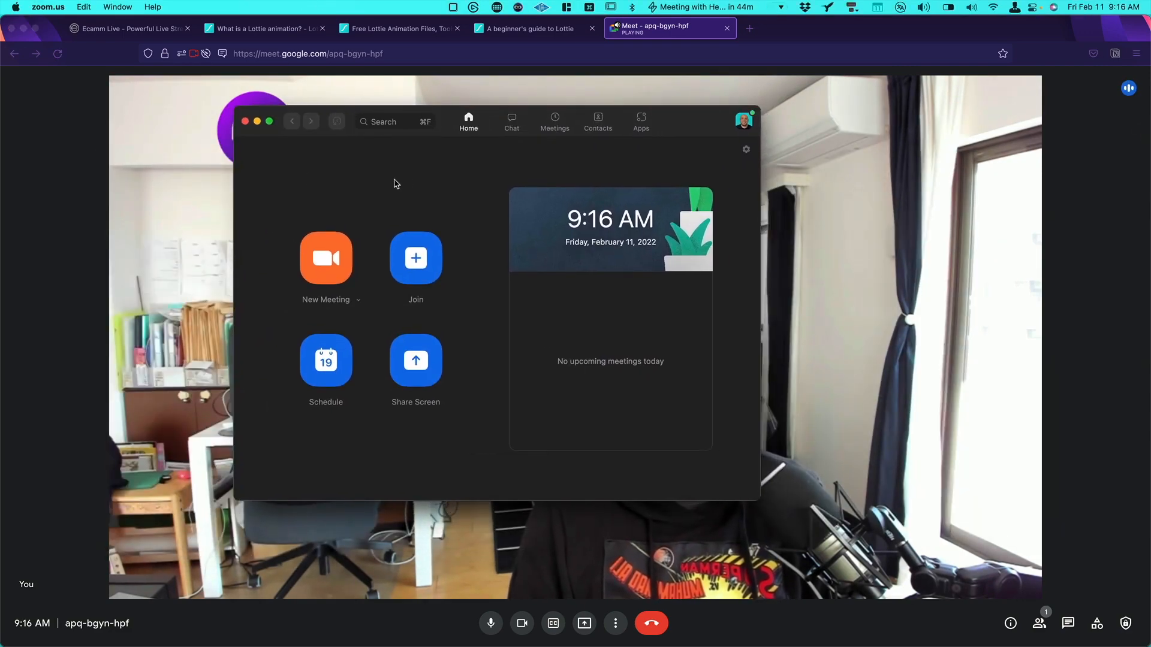
In Zoom's Video settings, confirm Ecamm Live Virtual Cam as the camera previewing the animation.
left_click(48, 8)
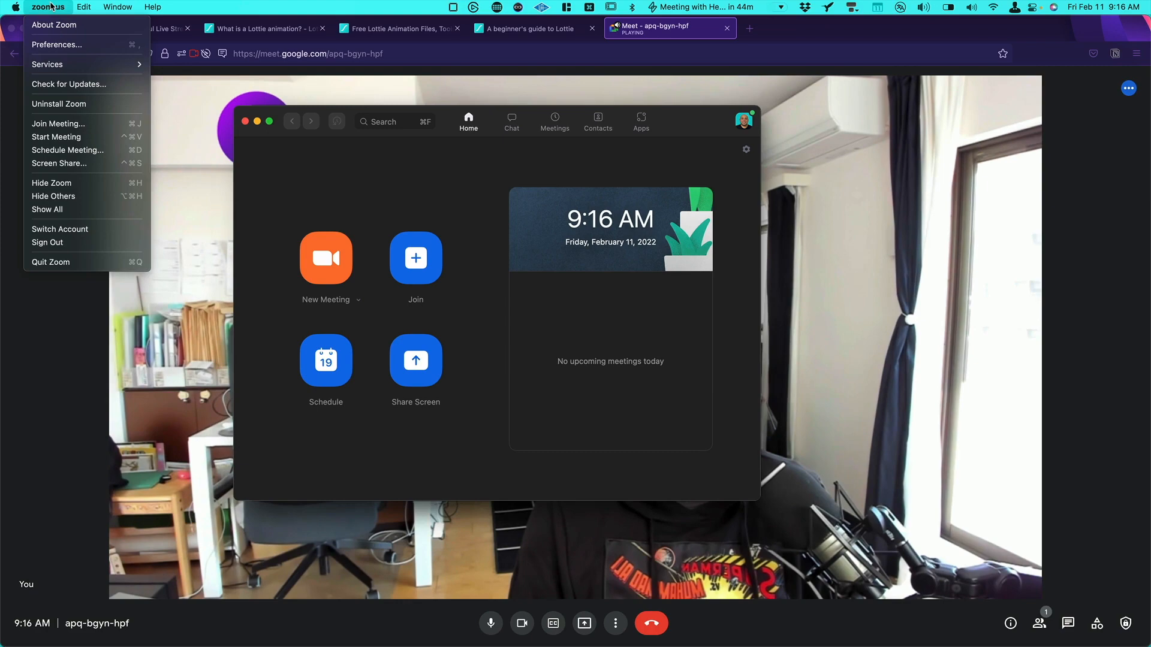
mouse_move(51, 11)
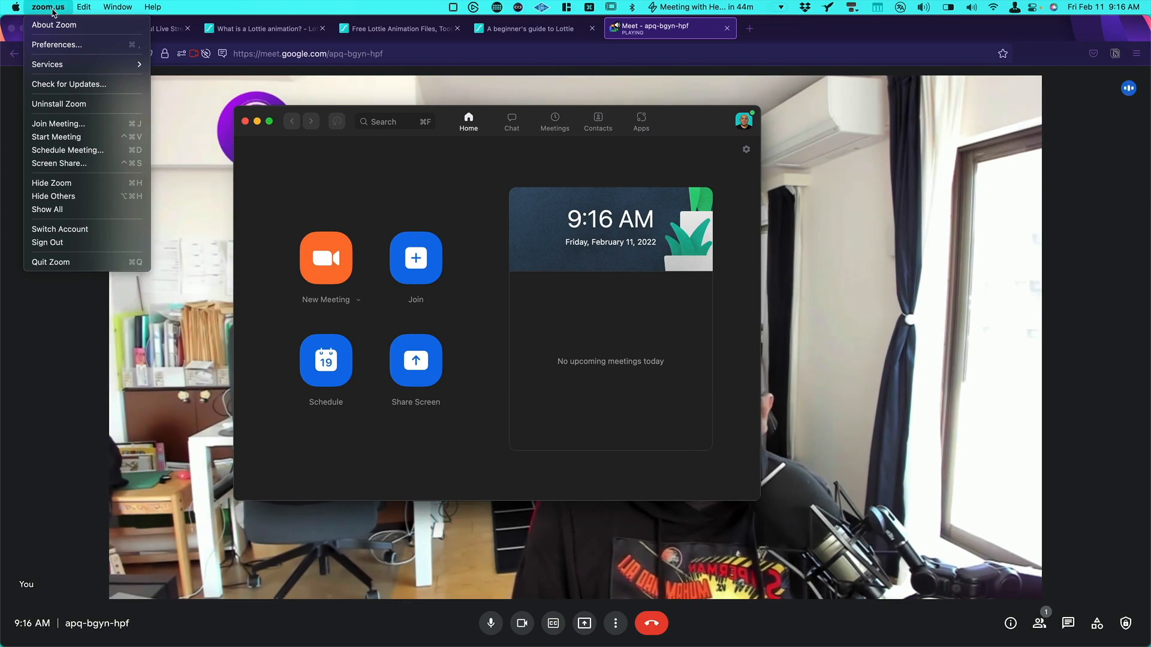
left_click(56, 44)
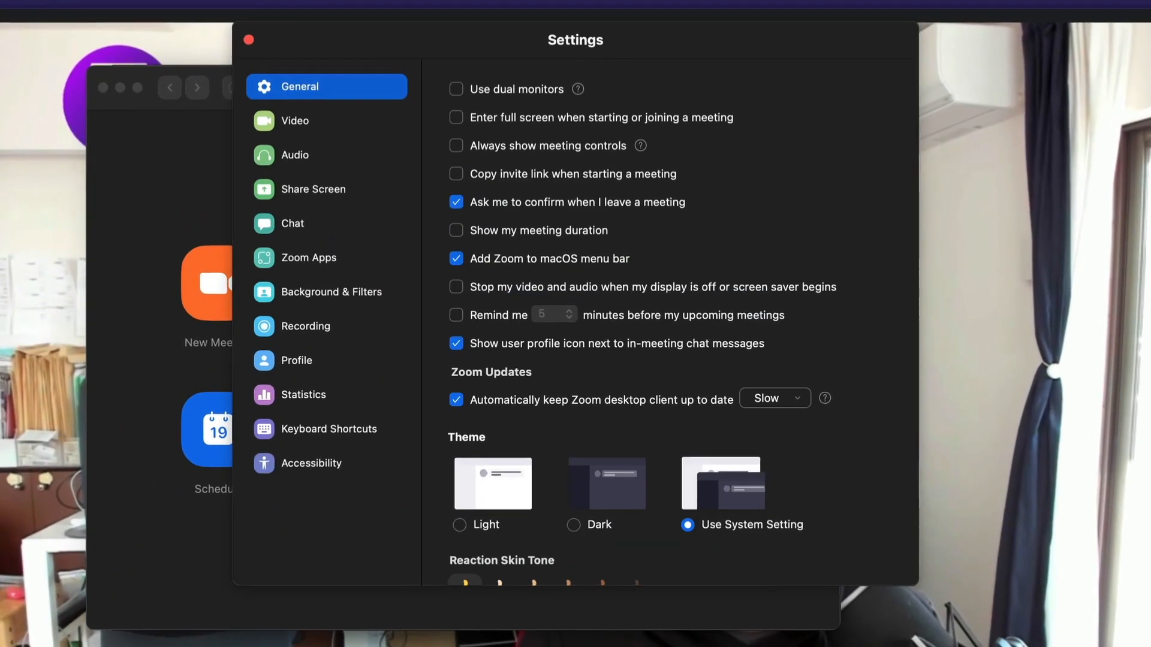
left_click(295, 120)
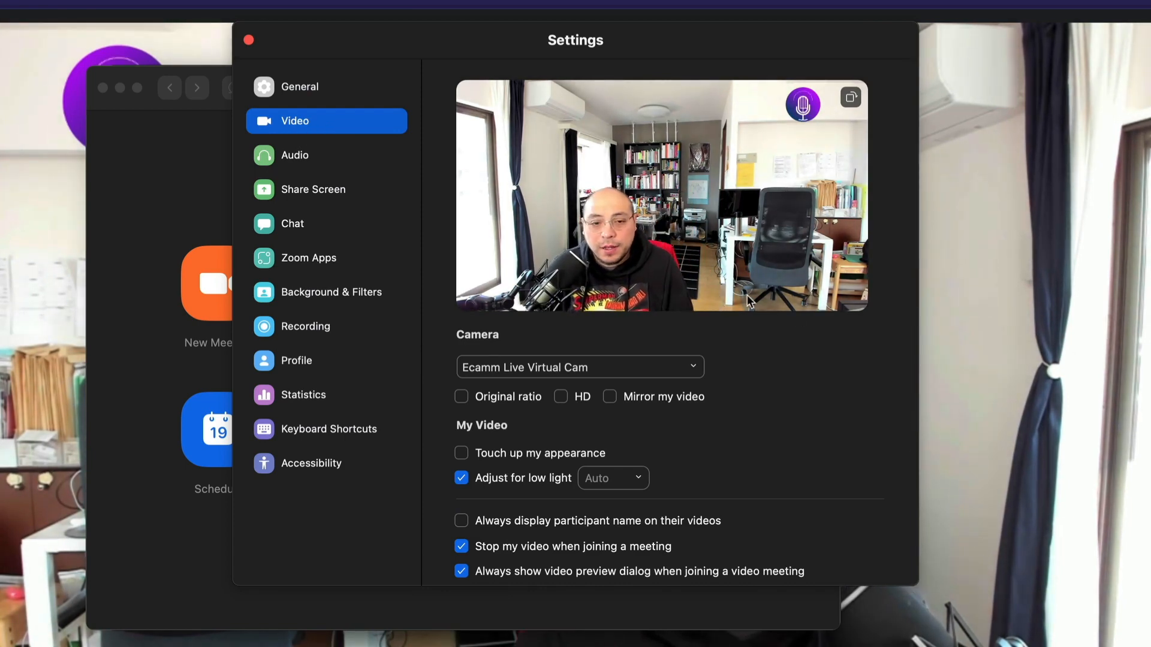
left_click(579, 367)
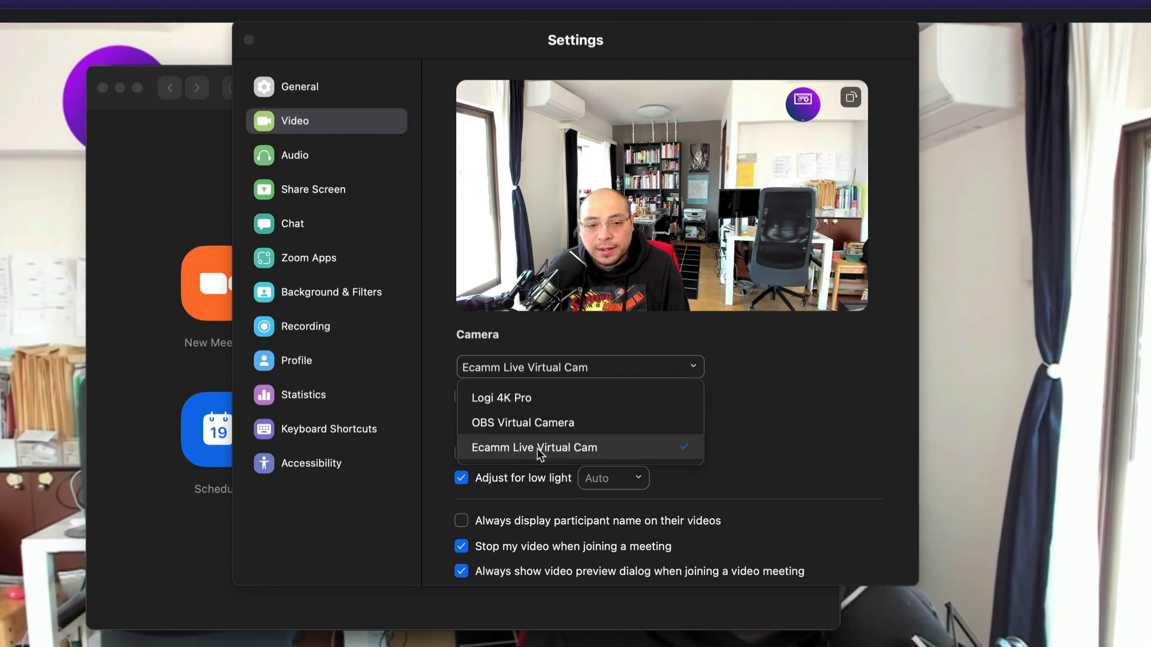
mouse_move(841, 433)
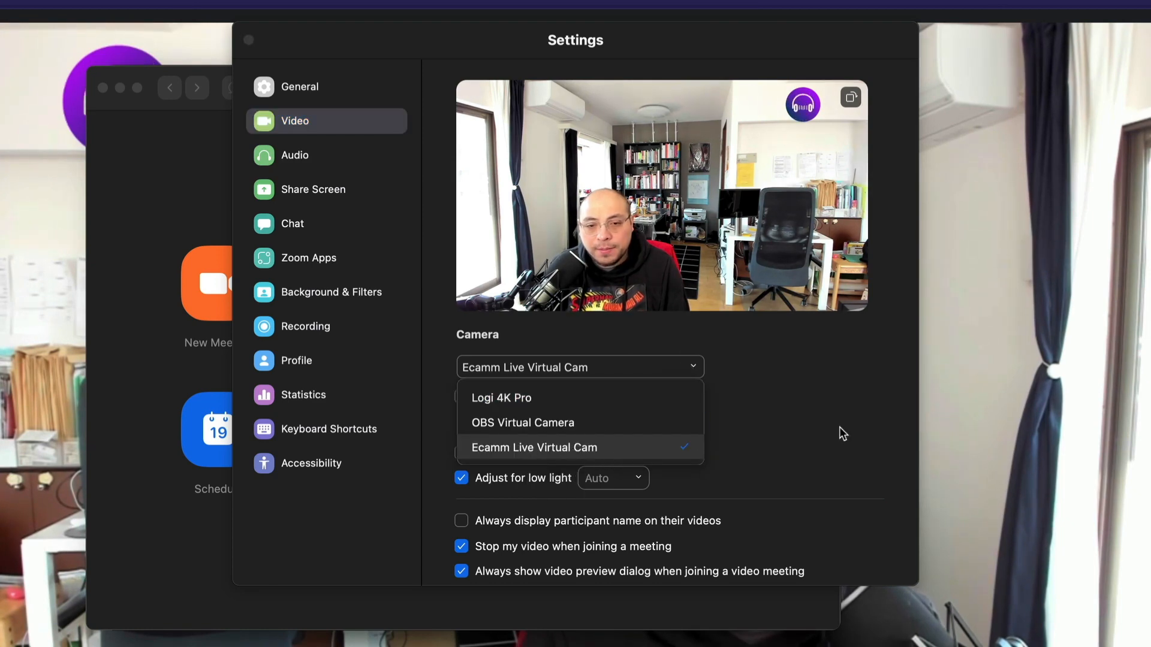
left_click(534, 447)
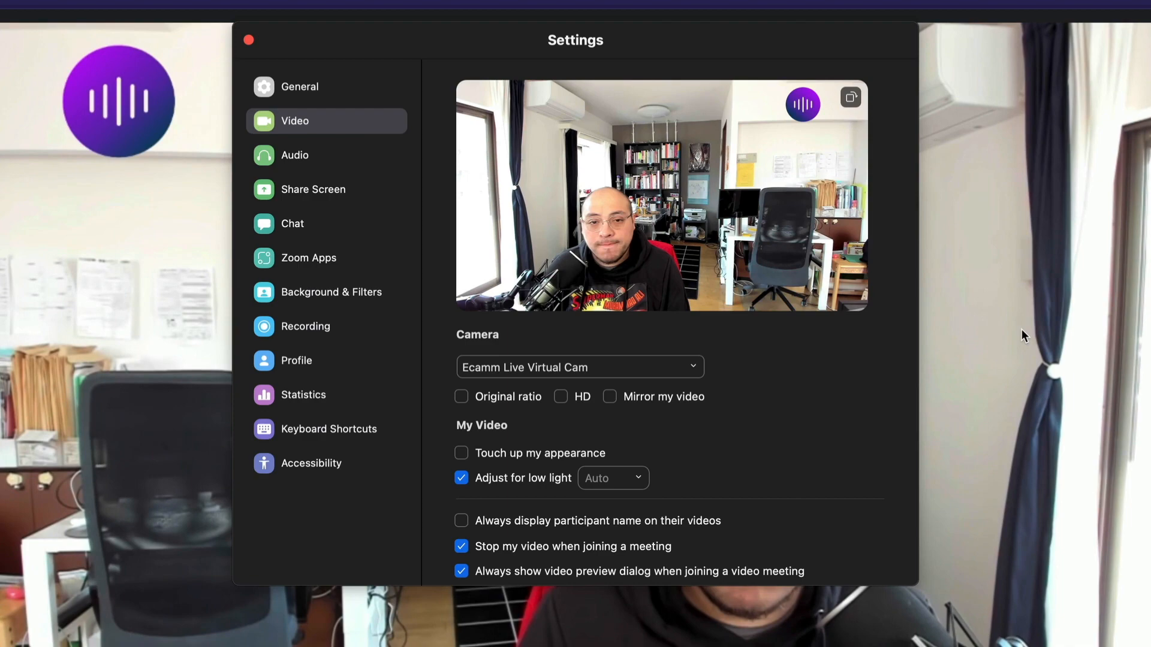